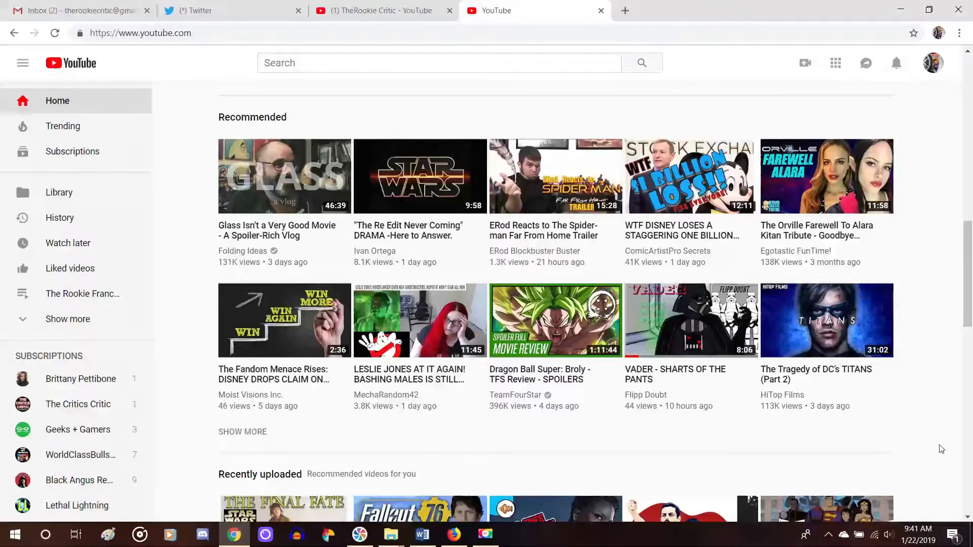
pyautogui.moveTo(837, 411)
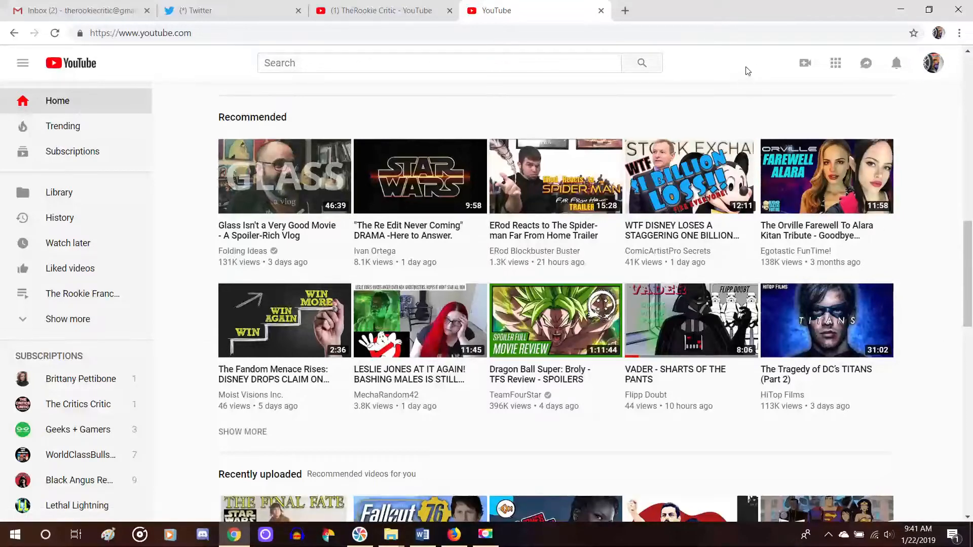
pyautogui.moveTo(911, 114)
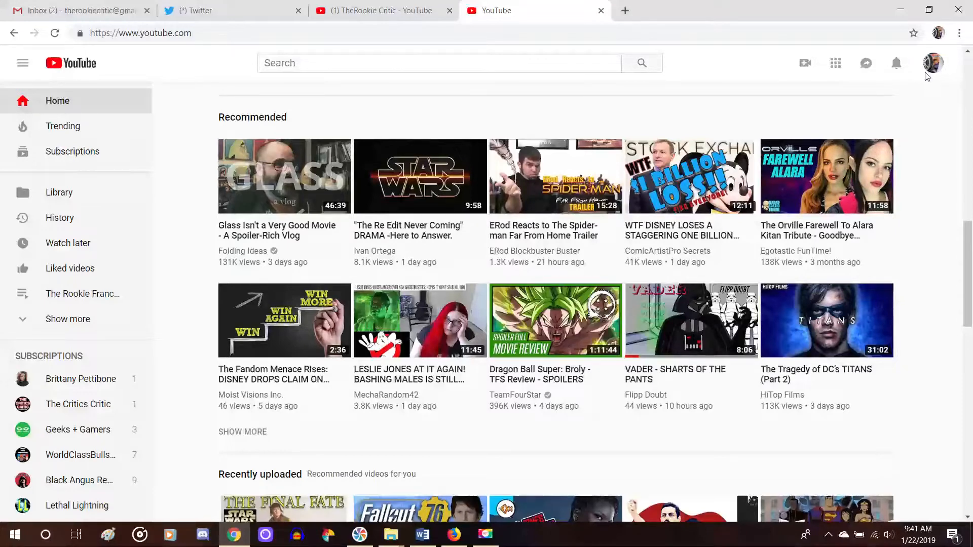
# - Go to the TheRookie Critic channel page via My channel in the account menu
pyautogui.click(933, 62)
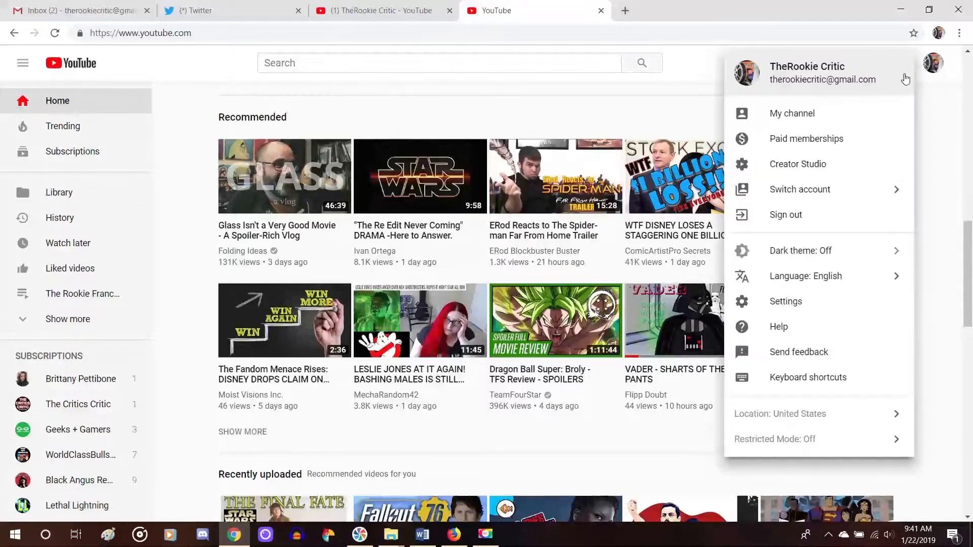
pyautogui.click(791, 113)
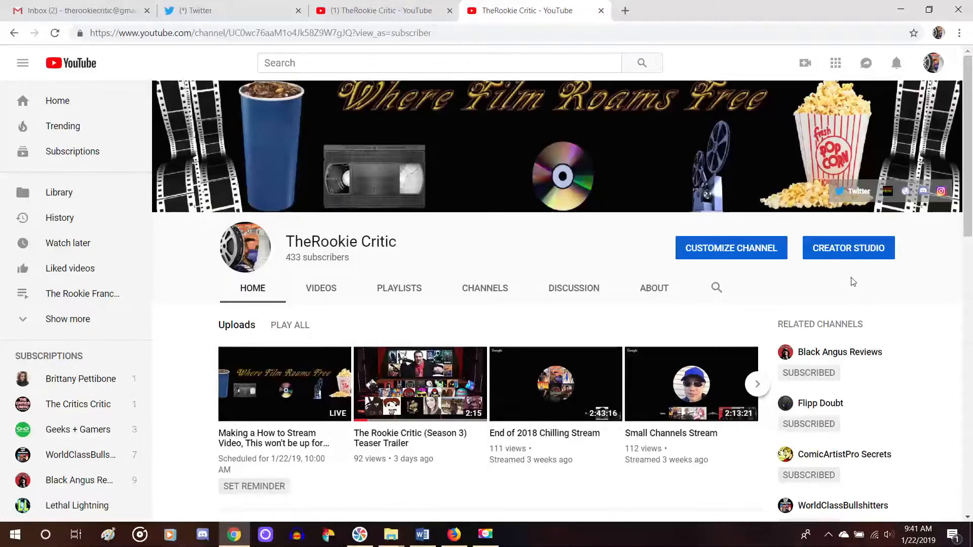
# - Enter Creator Studio's Video Manager listing the channel's 199 uploaded videos
pyautogui.click(847, 247)
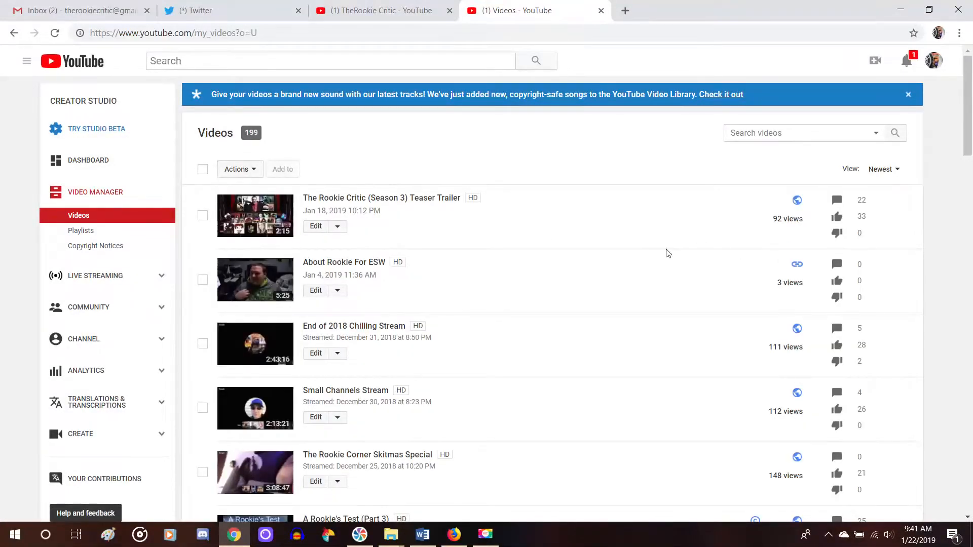
pyautogui.moveTo(674, 200)
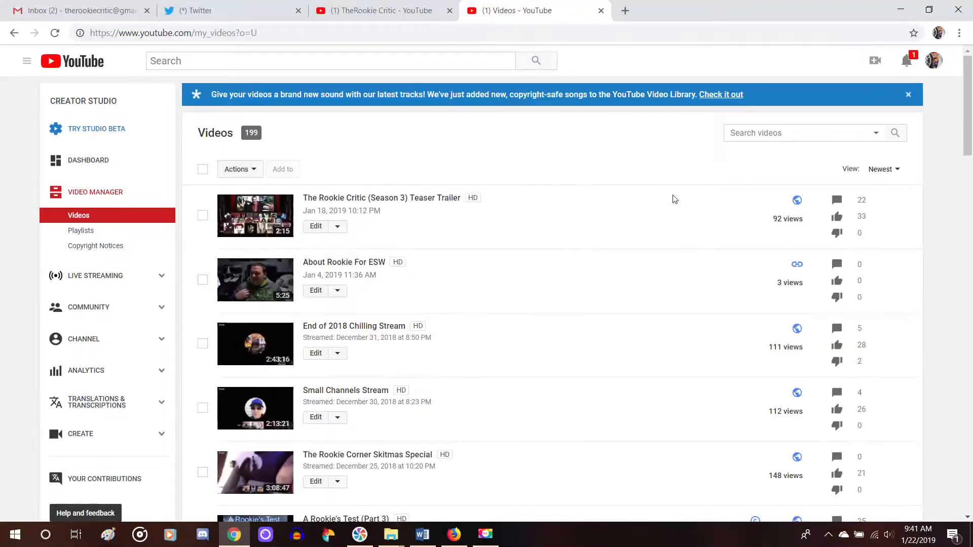
pyautogui.moveTo(675, 280)
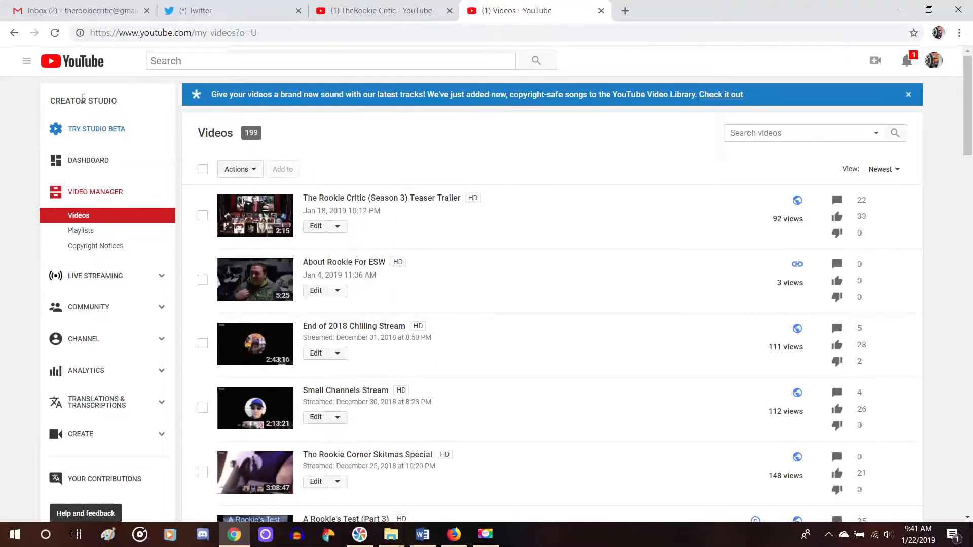
pyautogui.moveTo(87, 160)
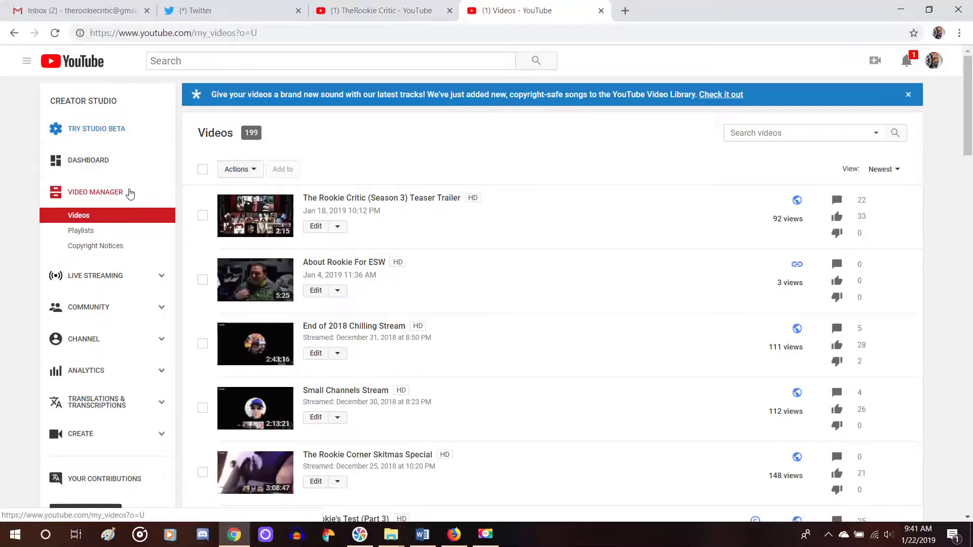
pyautogui.moveTo(148, 197)
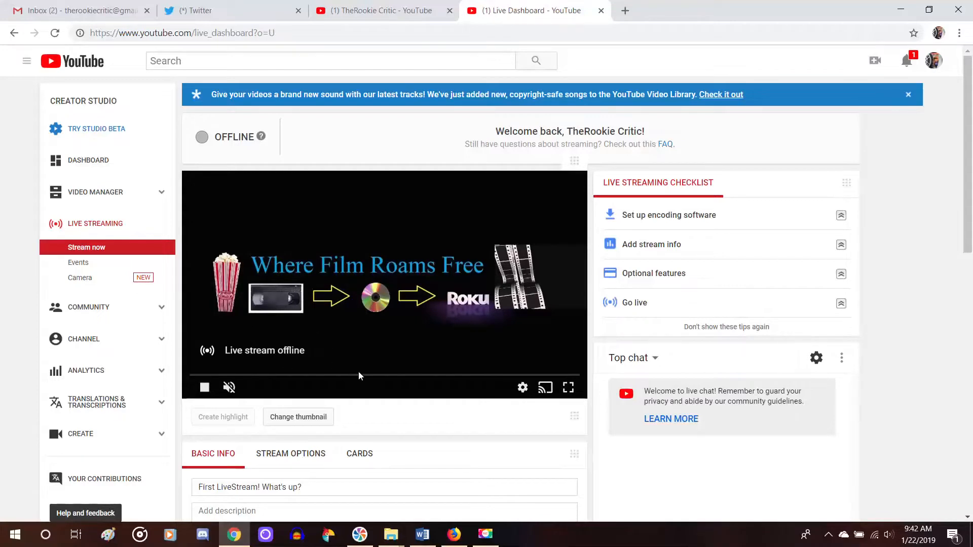
pyautogui.moveTo(432, 241)
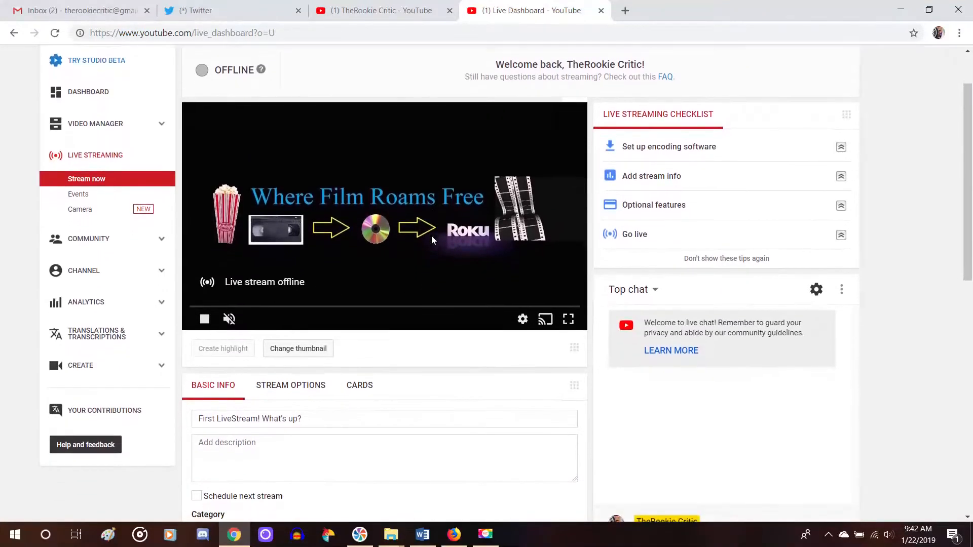
pyautogui.moveTo(465, 215)
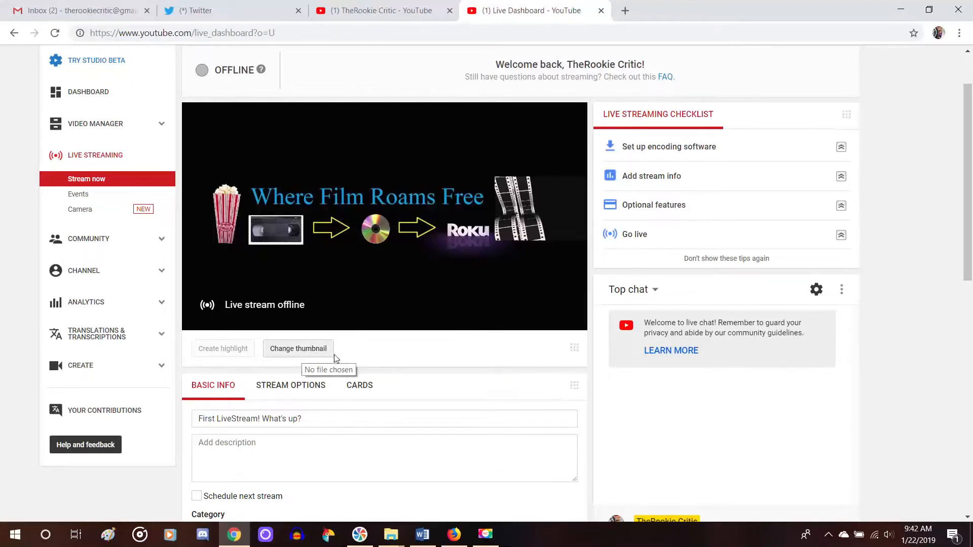
pyautogui.moveTo(389, 373)
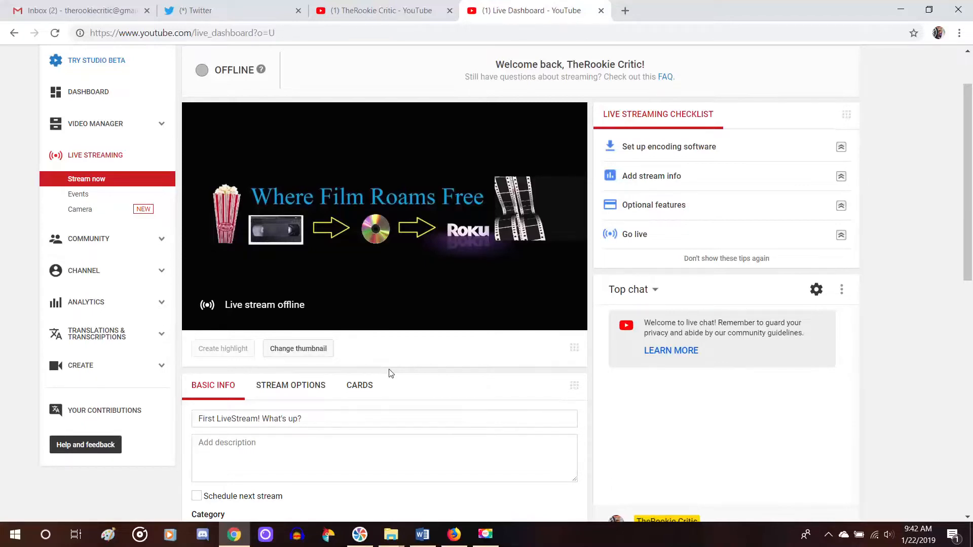
pyautogui.moveTo(431, 393)
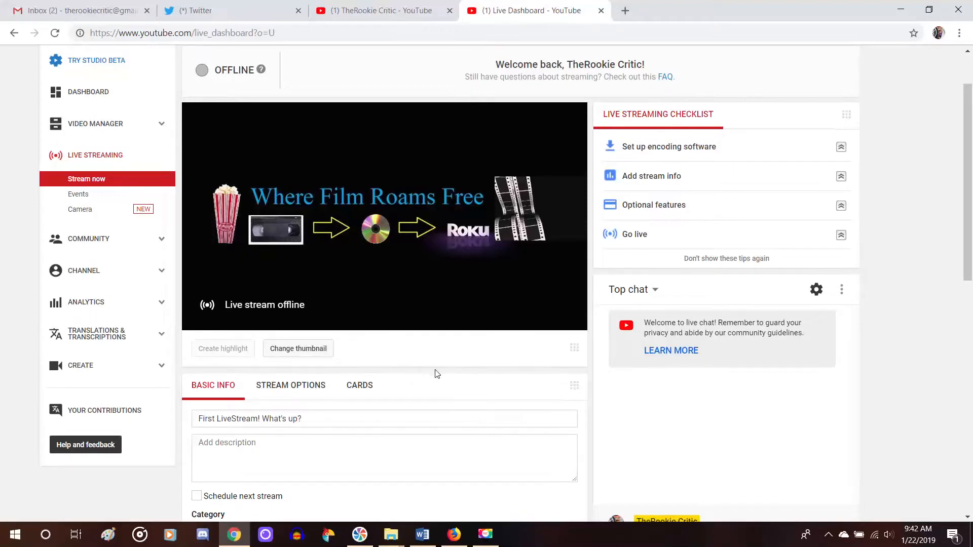
pyautogui.moveTo(469, 385)
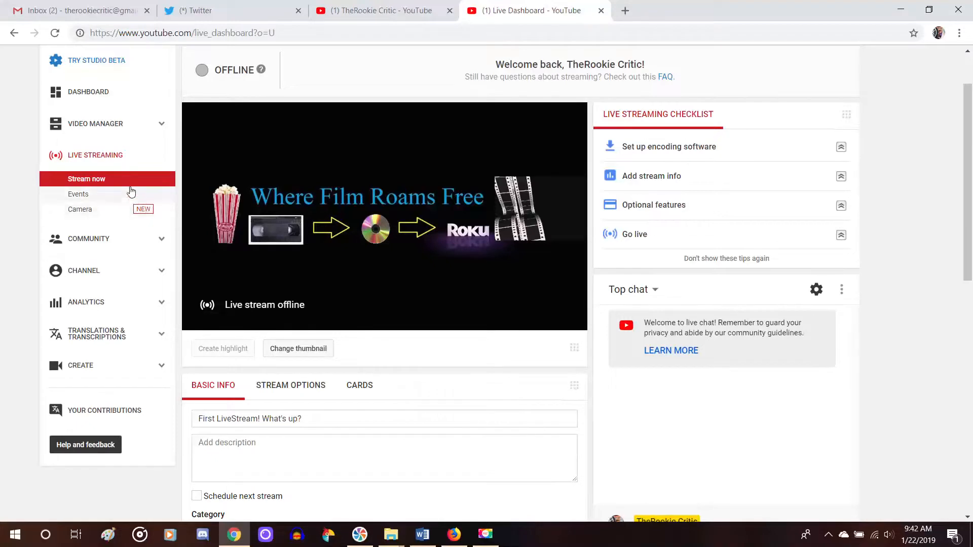
pyautogui.moveTo(114, 181)
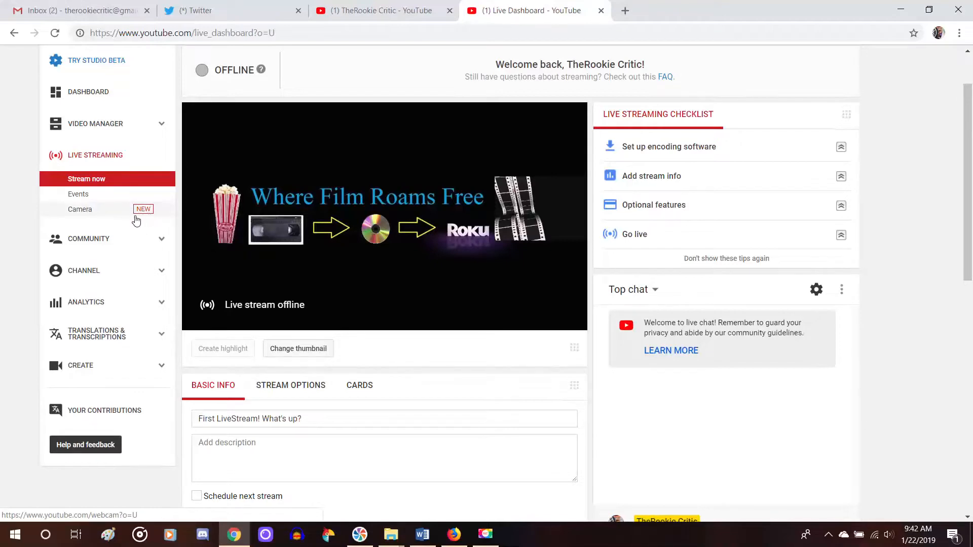
pyautogui.moveTo(109, 222)
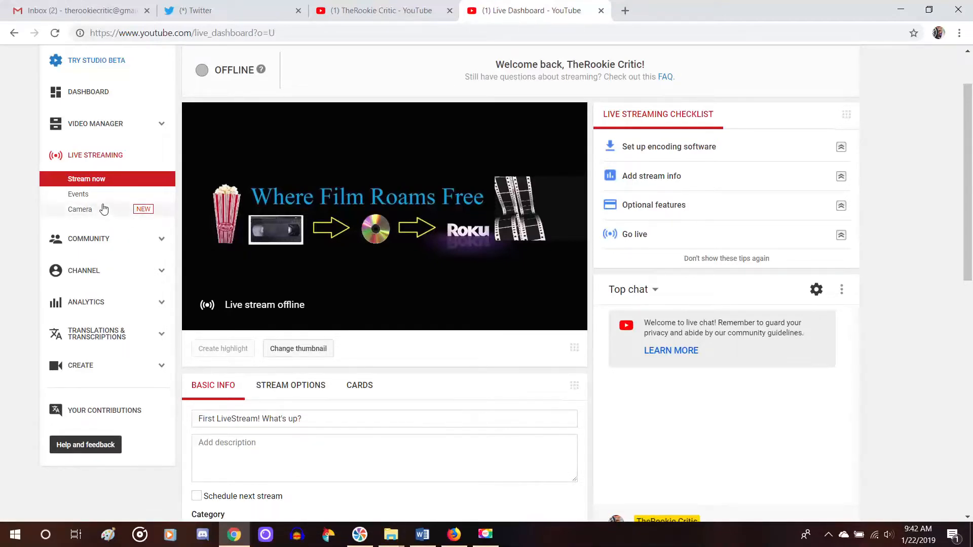
# - Show the Live Events list with the upcoming "Making a How to Stream Video" event
pyautogui.click(78, 194)
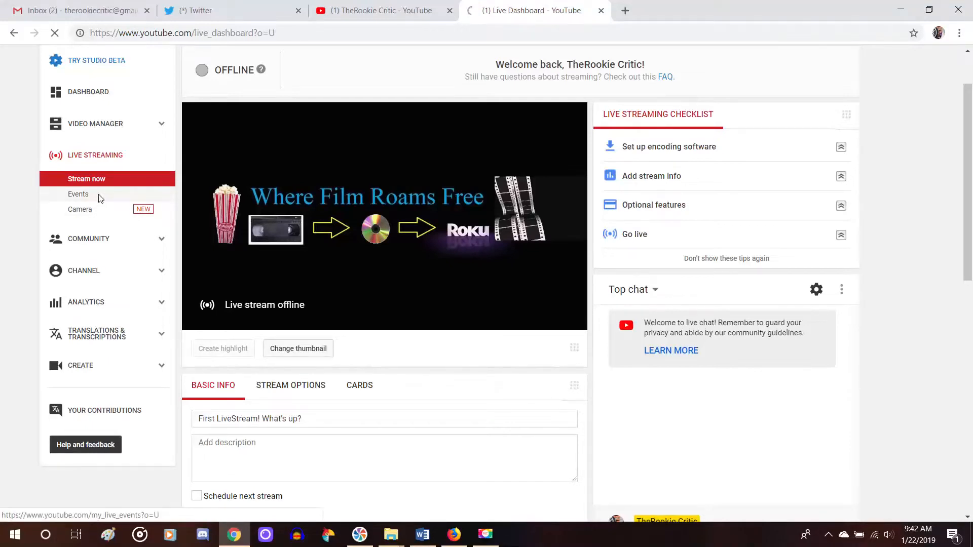
pyautogui.click(78, 193)
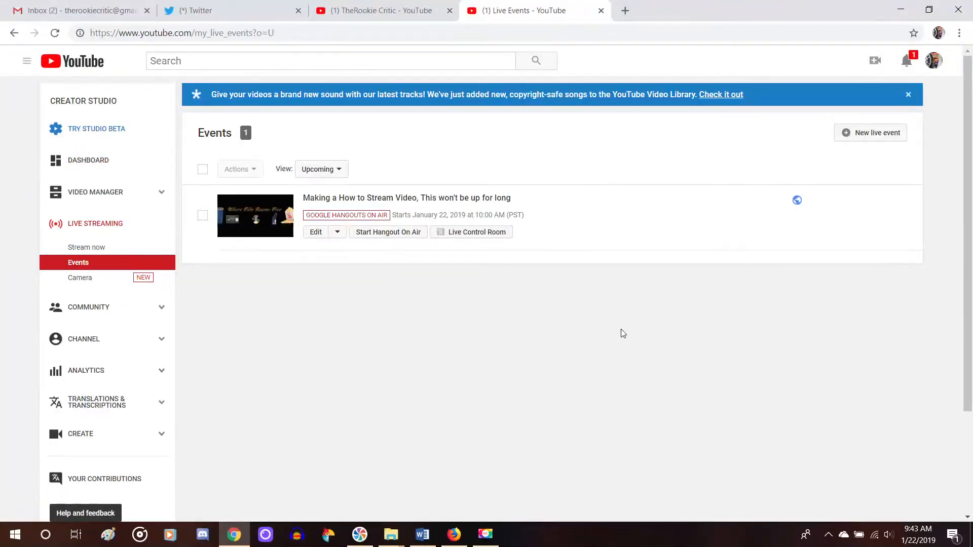
pyautogui.moveTo(402, 265)
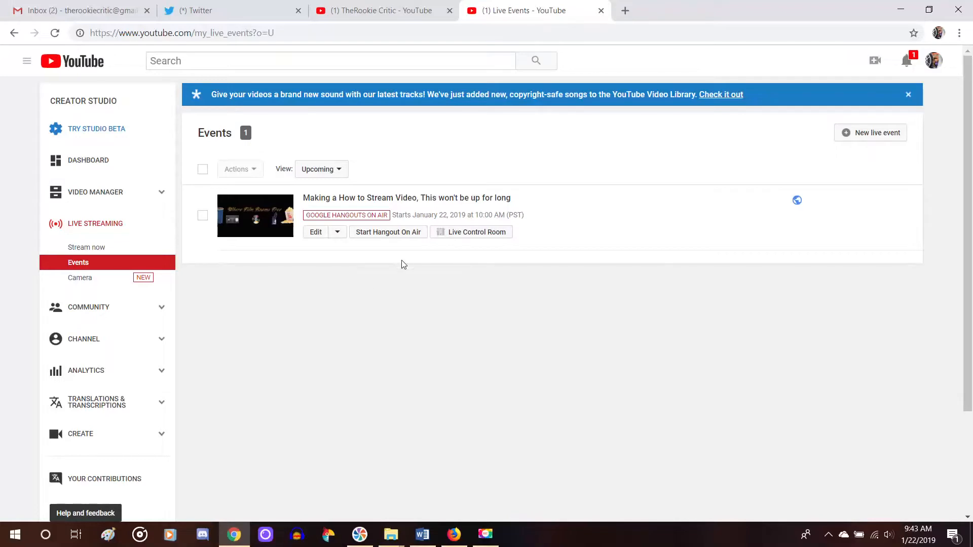
pyautogui.moveTo(369, 292)
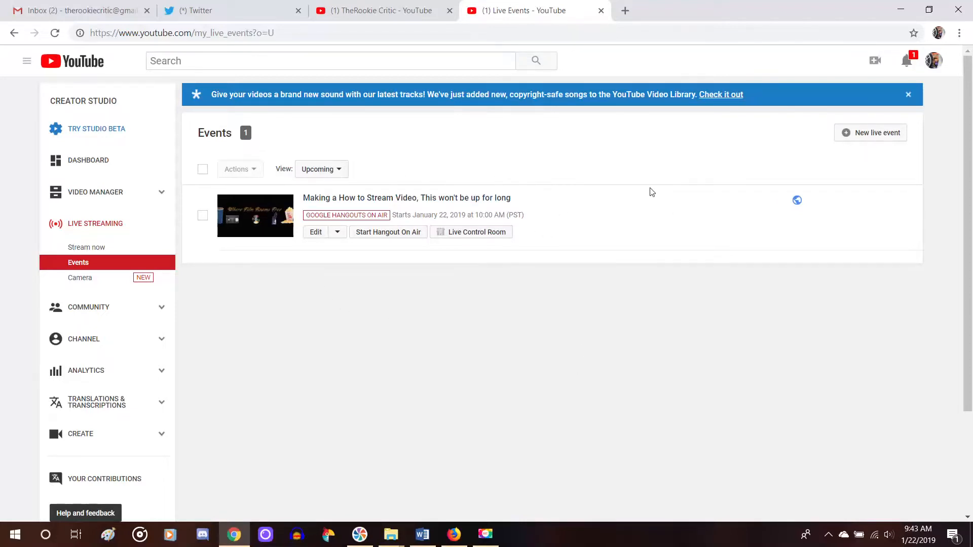
pyautogui.moveTo(763, 167)
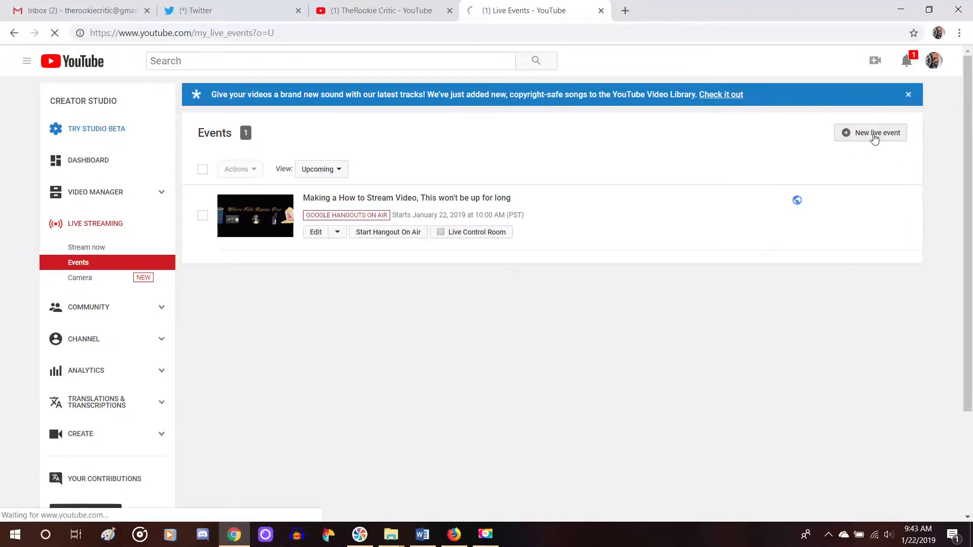
# - Create a new live event and title it 'how to make a livestream'
pyautogui.click(871, 132)
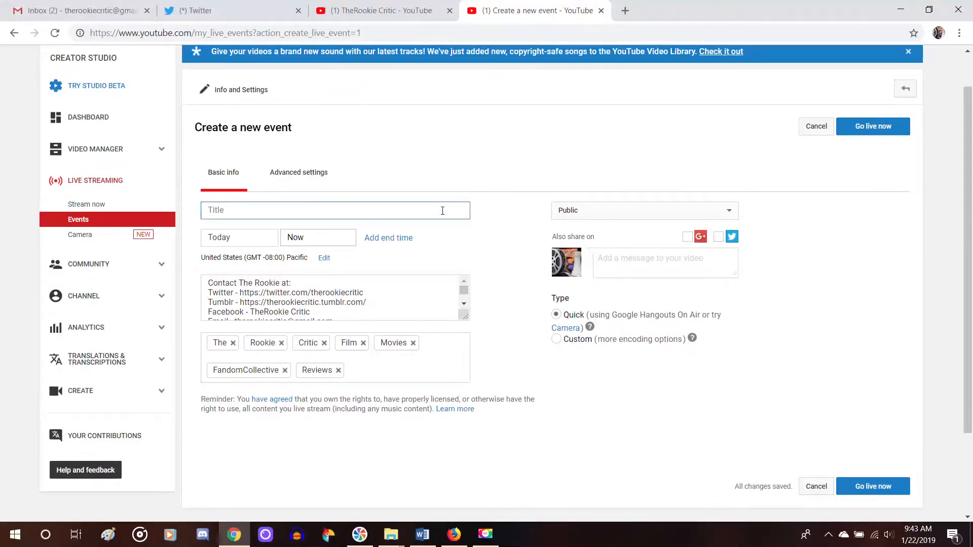
pyautogui.click(336, 209)
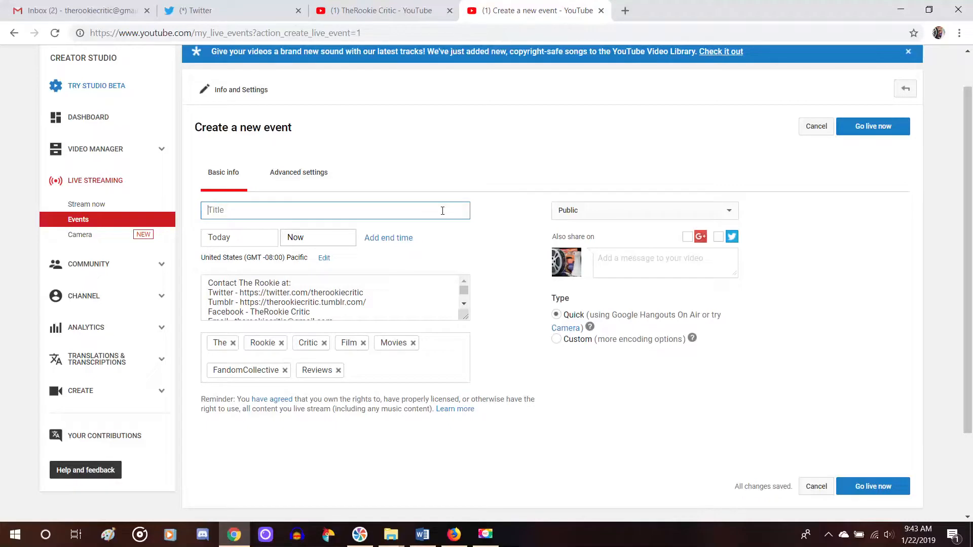
pyautogui.write('how to')
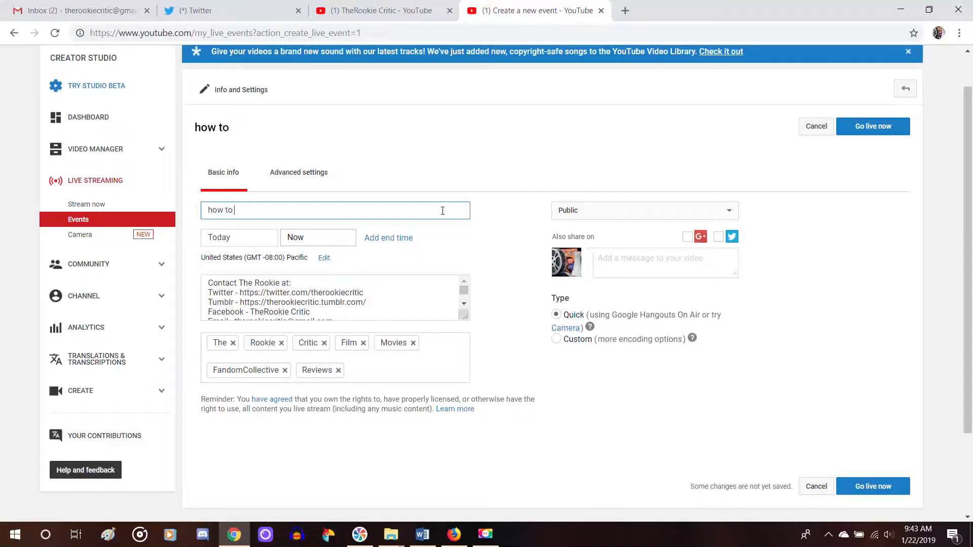
pyautogui.write('maje')
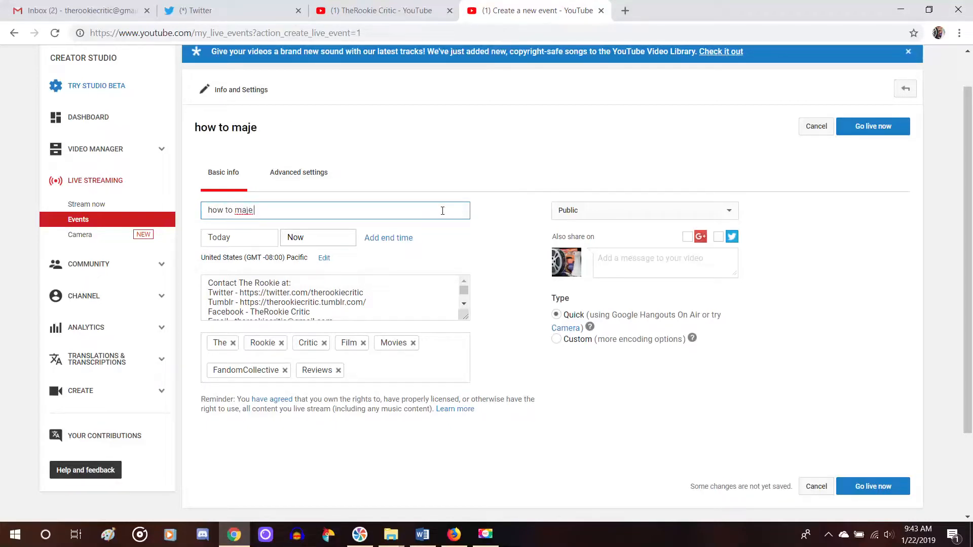
pyautogui.press('BackSpace')
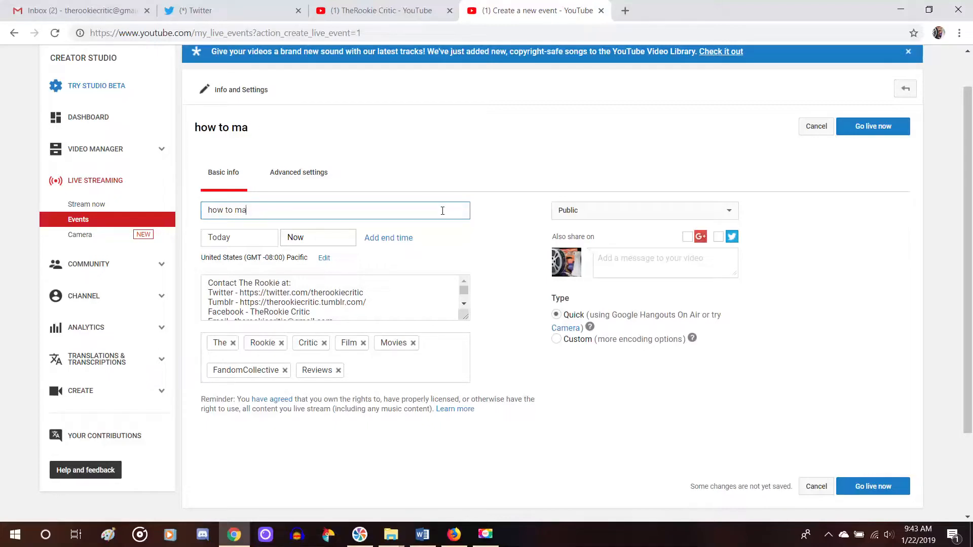
pyautogui.write('ke a livestream')
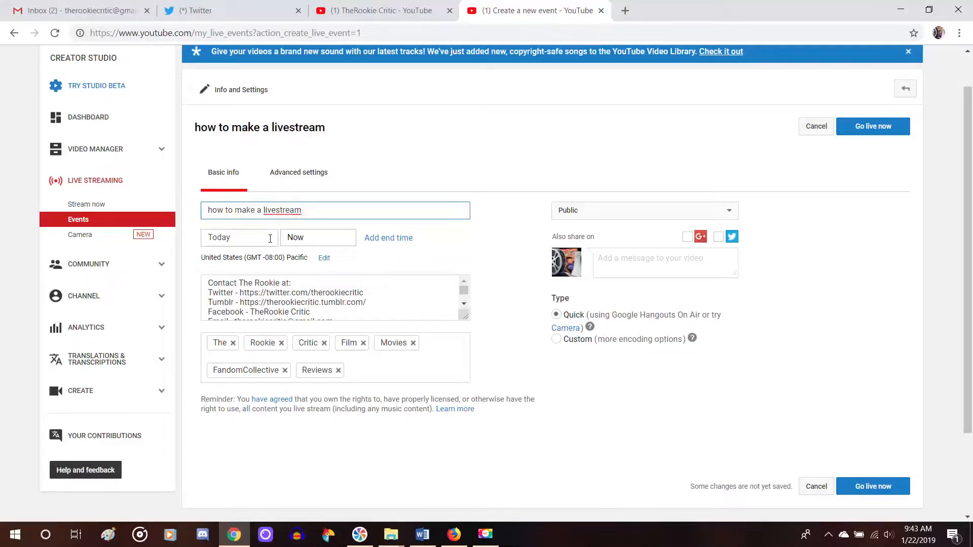
pyautogui.click(239, 237)
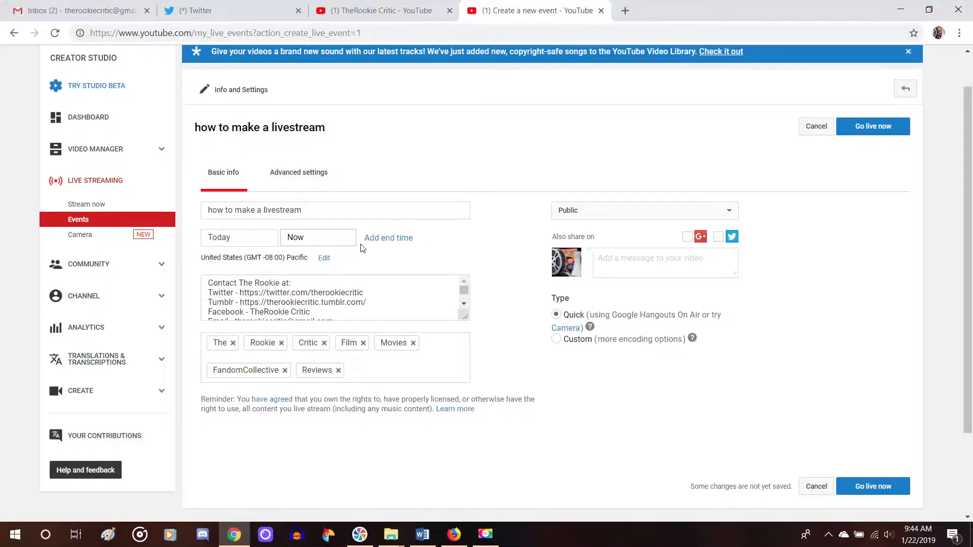
pyautogui.click(317, 237)
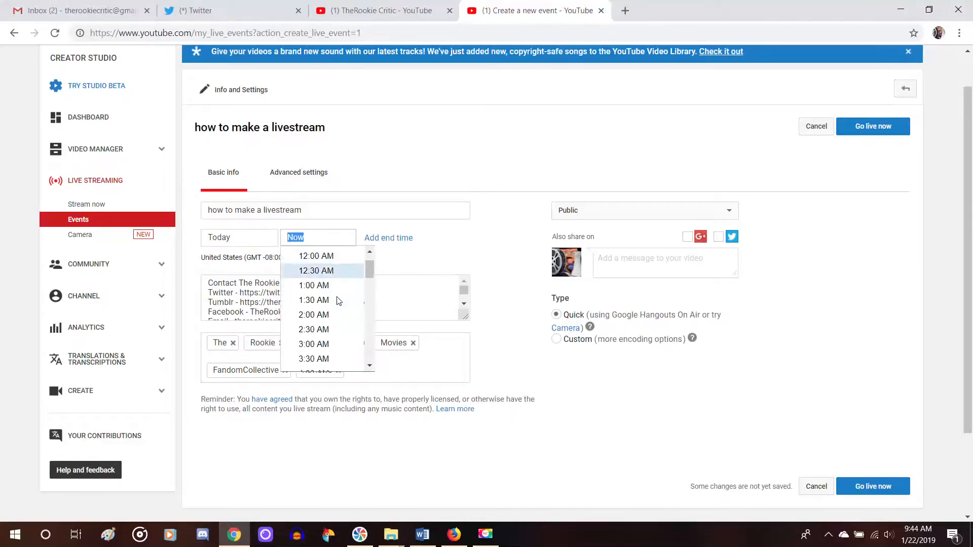
pyautogui.scroll(-3)
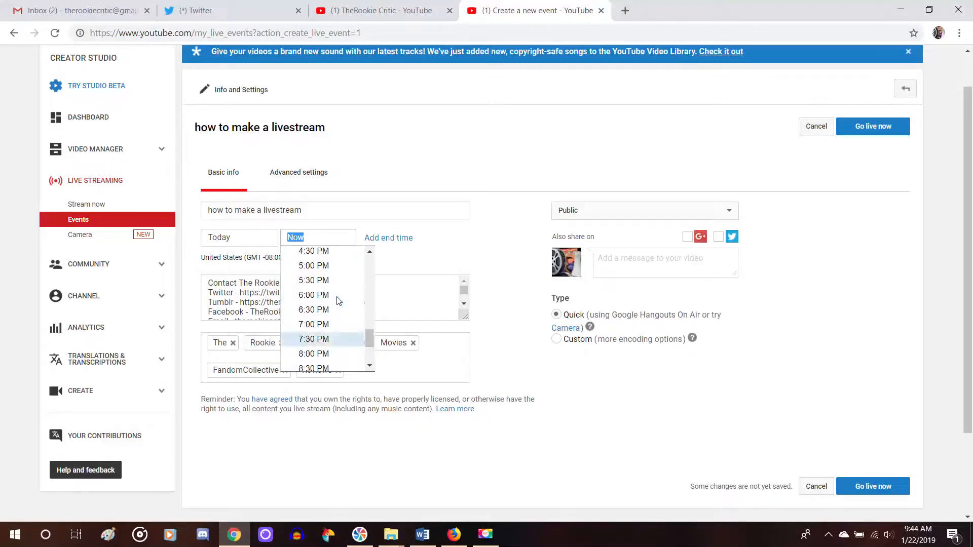
pyautogui.click(477, 244)
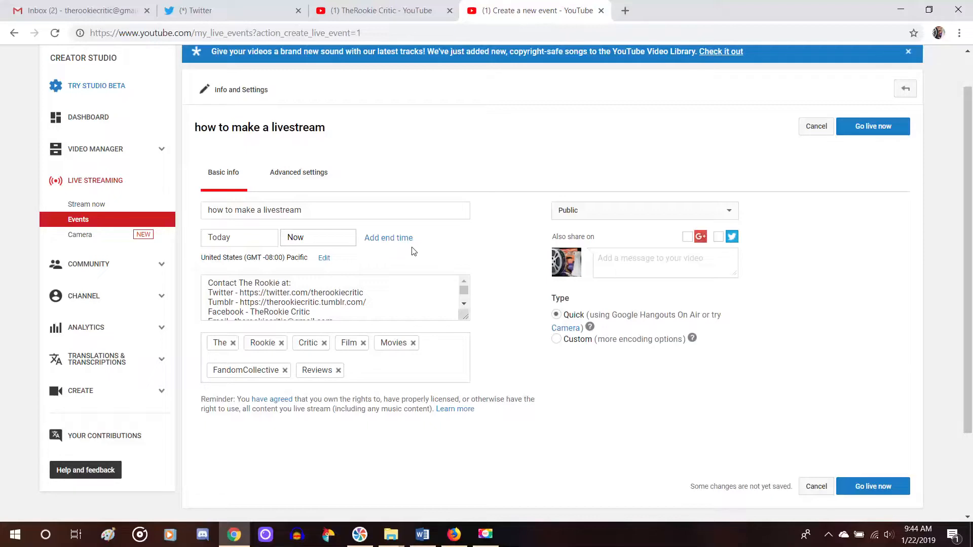
pyautogui.moveTo(452, 247)
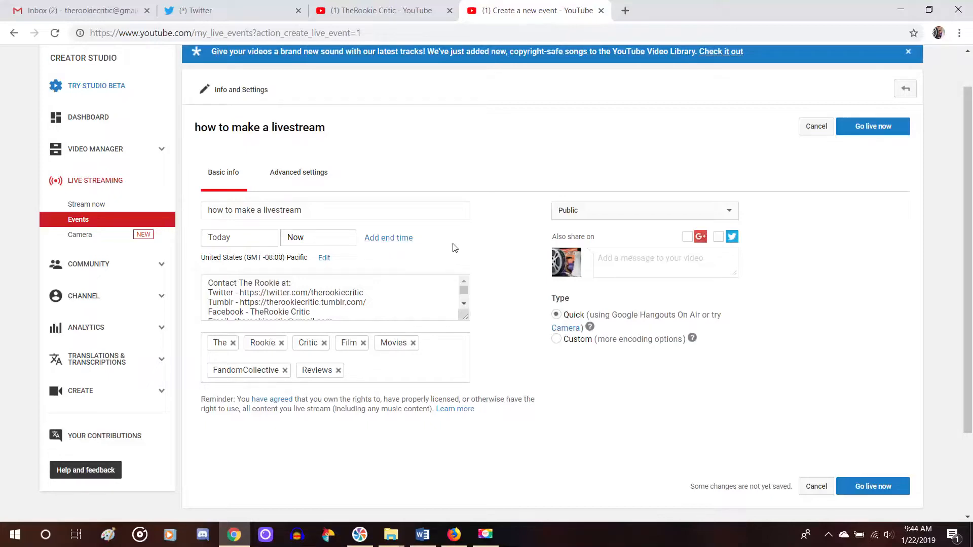
pyautogui.moveTo(443, 246)
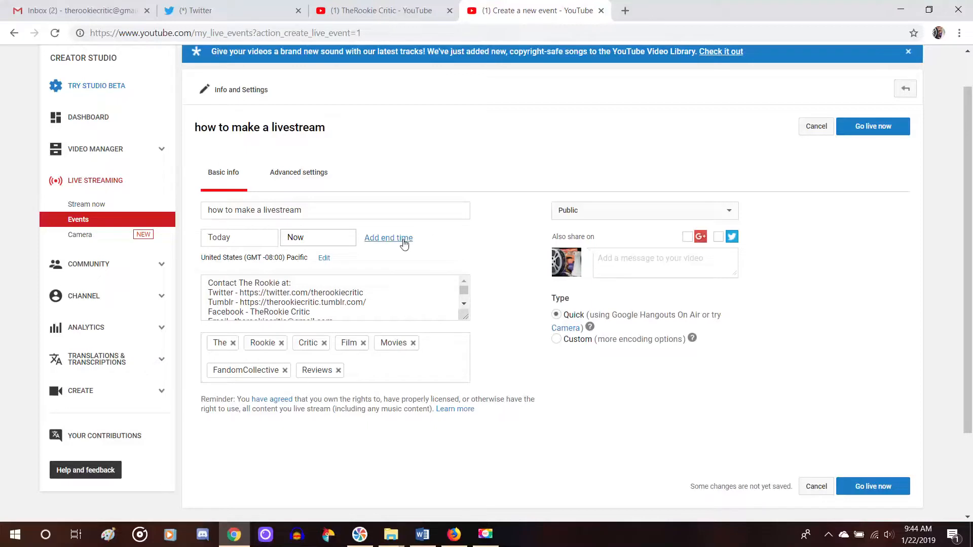
pyautogui.moveTo(450, 243)
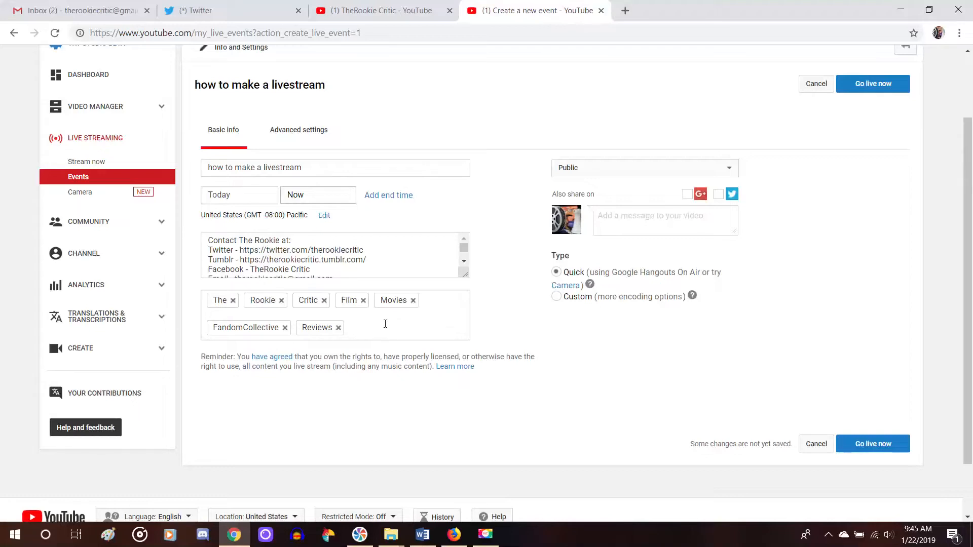
pyautogui.moveTo(394, 322)
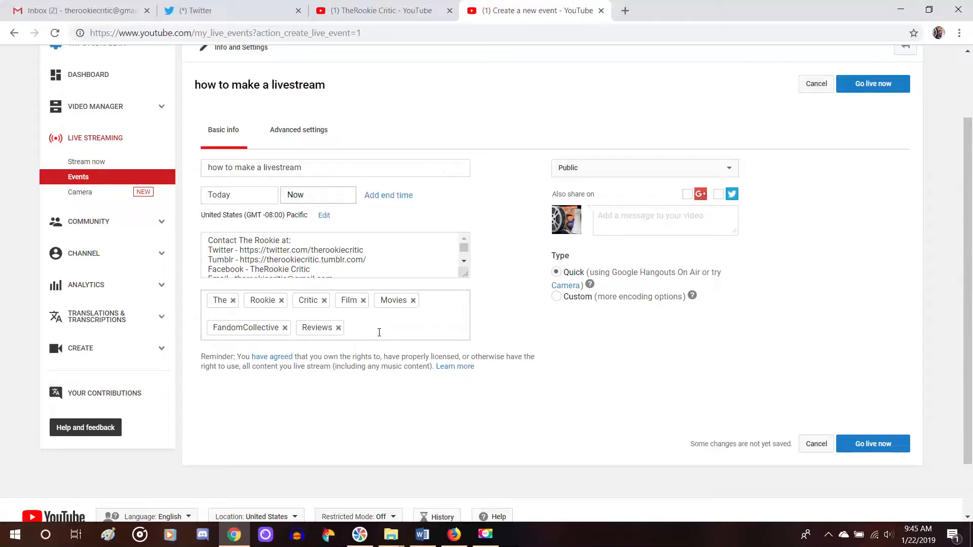
pyautogui.moveTo(411, 334)
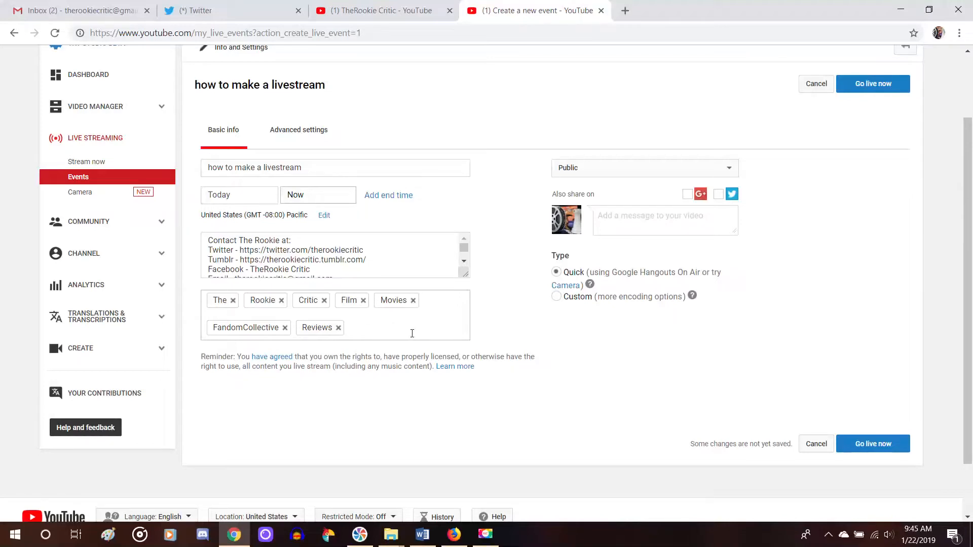
pyautogui.moveTo(495, 263)
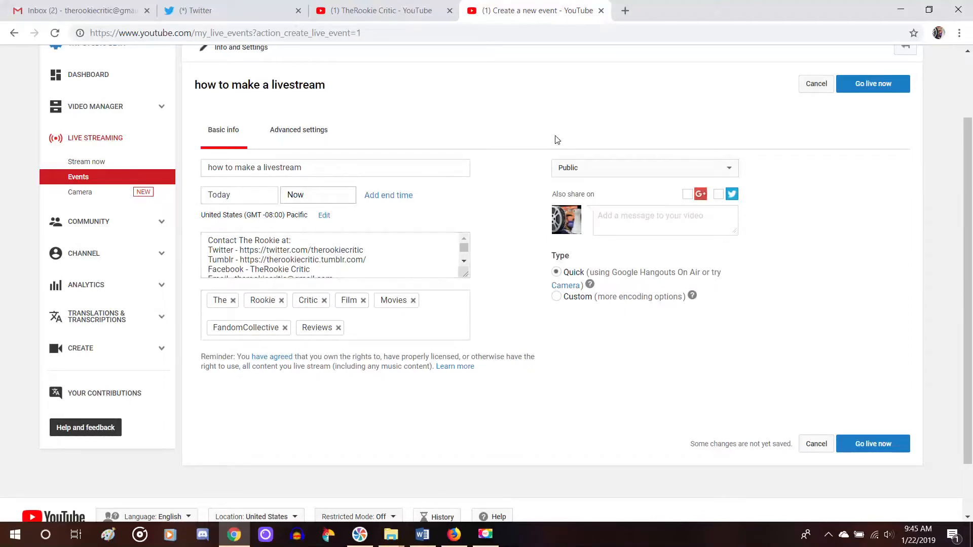
pyautogui.moveTo(729, 139)
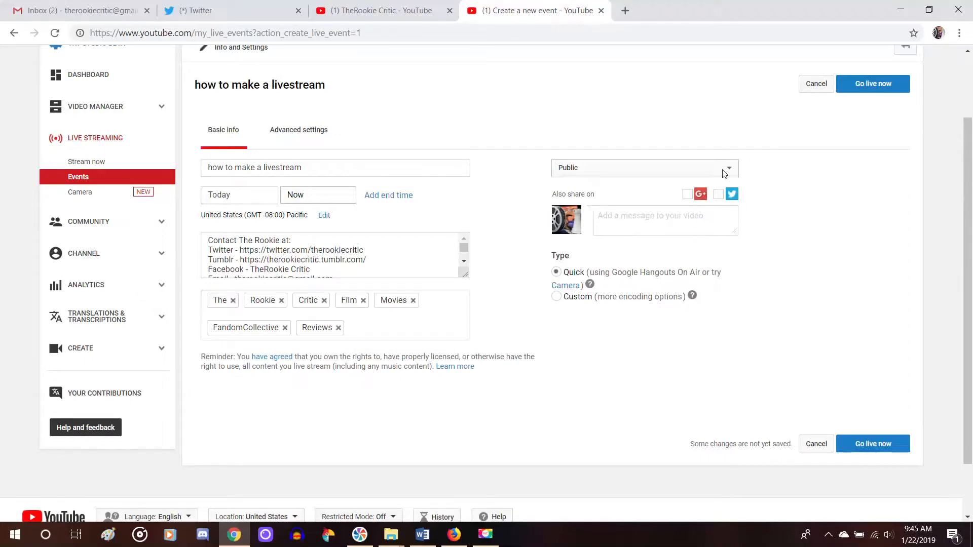
pyautogui.moveTo(758, 164)
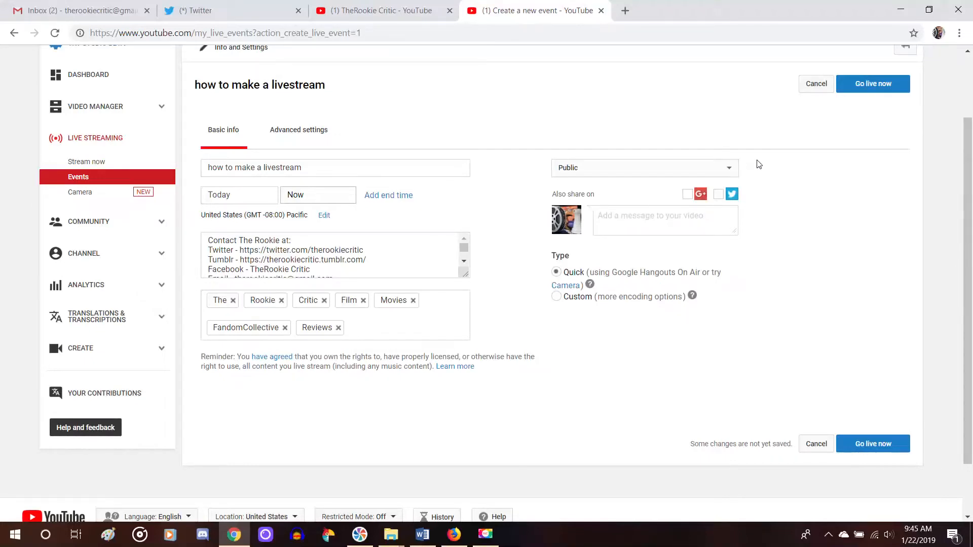
pyautogui.moveTo(568, 311)
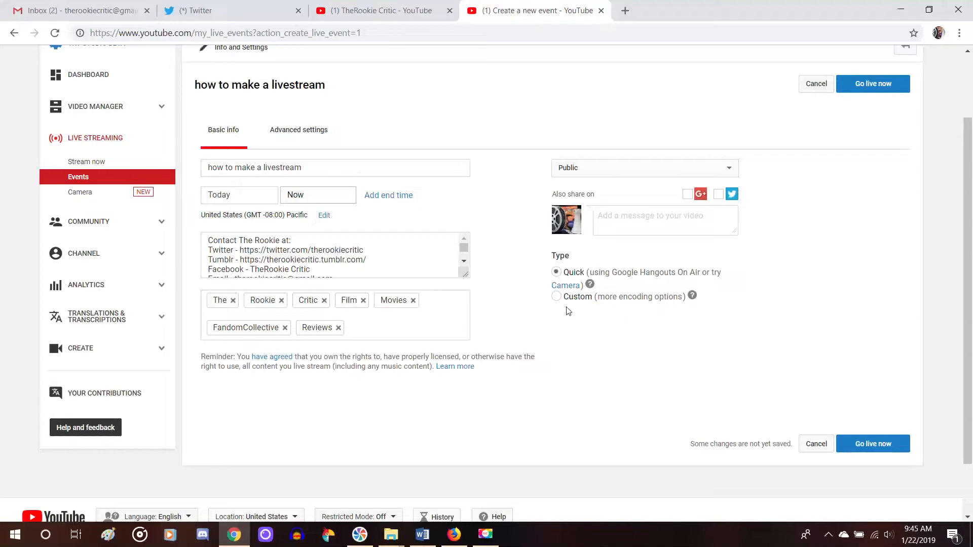
pyautogui.moveTo(618, 269)
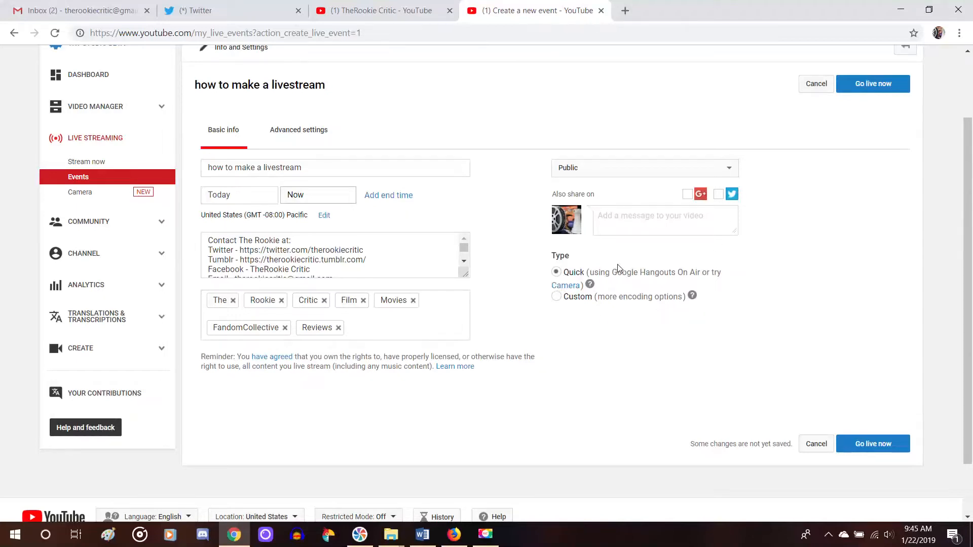
pyautogui.moveTo(664, 277)
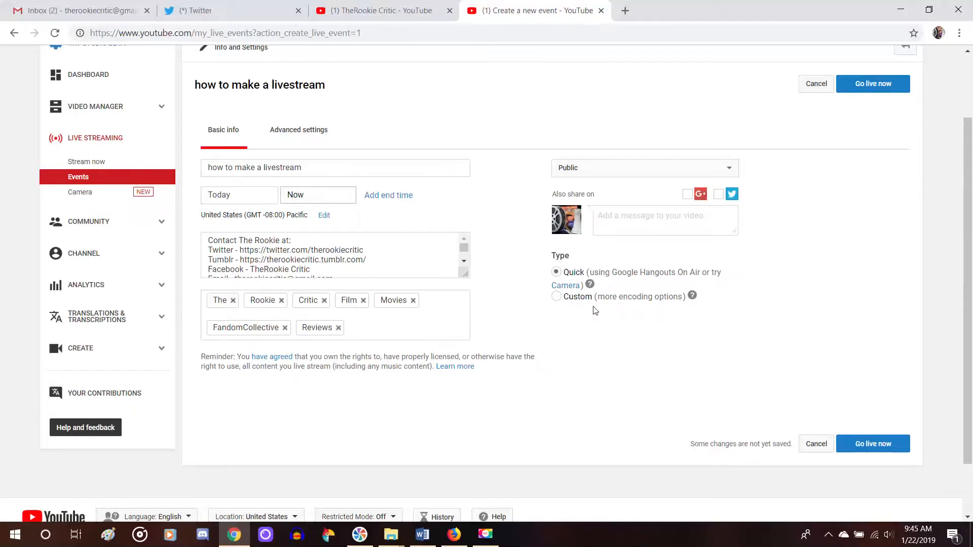
pyautogui.moveTo(670, 310)
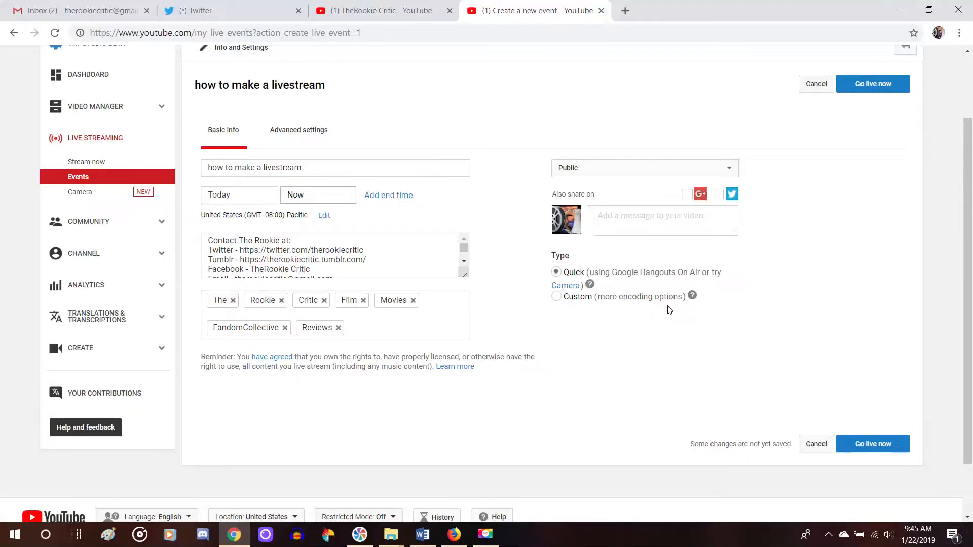
pyautogui.moveTo(575, 328)
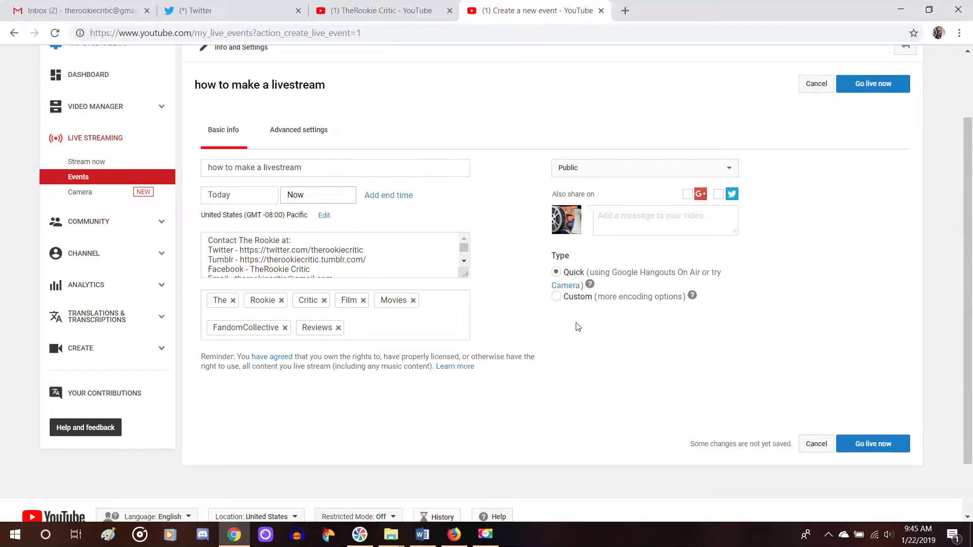
pyautogui.moveTo(586, 320)
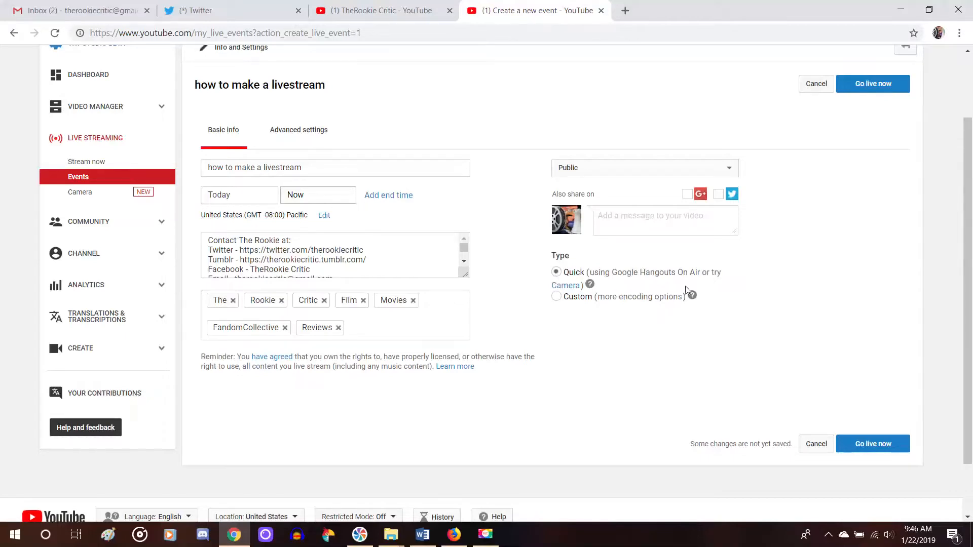
pyautogui.moveTo(859, 127)
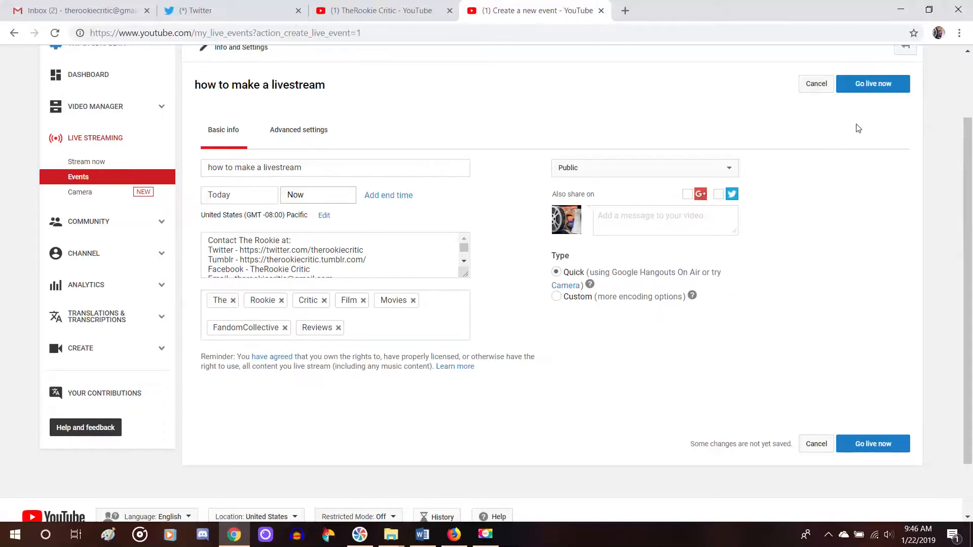
pyautogui.moveTo(357, 213)
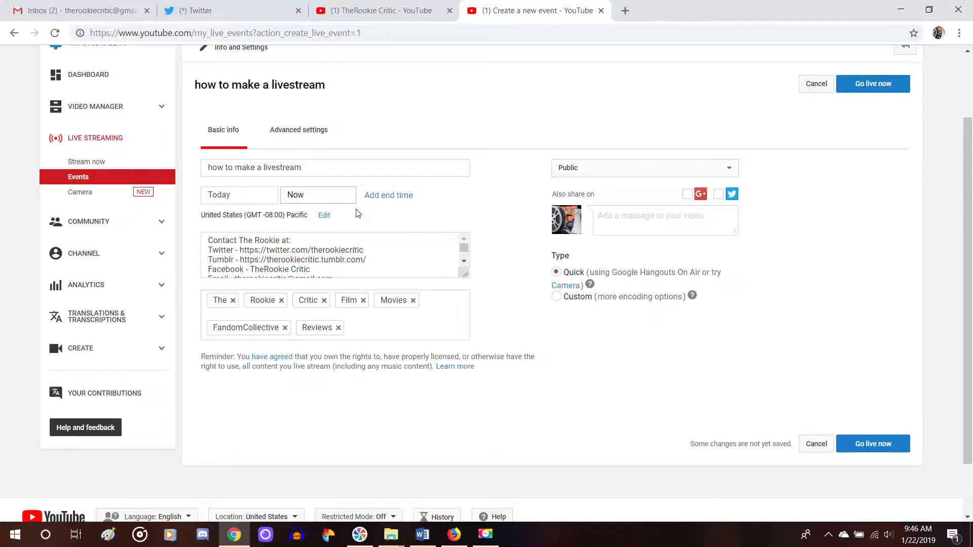
pyautogui.moveTo(701, 137)
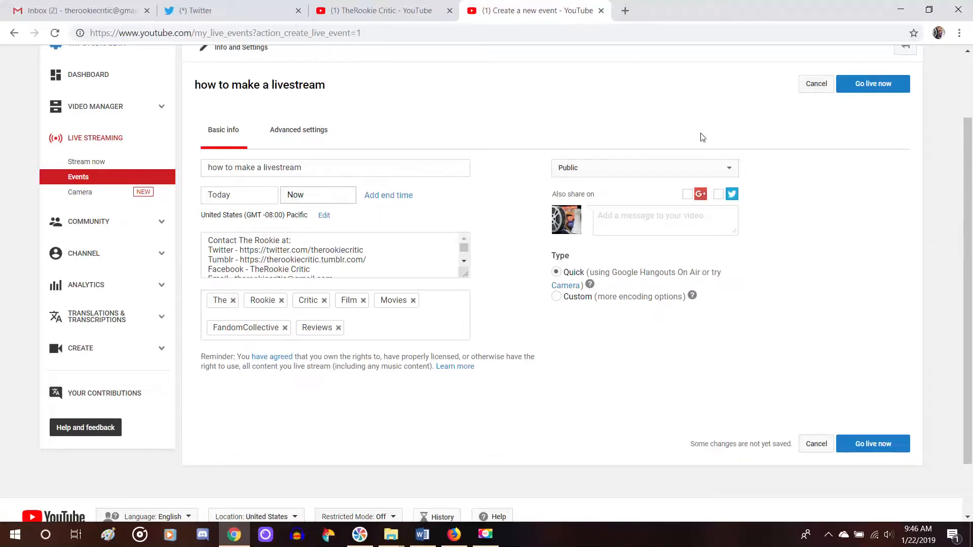
pyautogui.moveTo(772, 173)
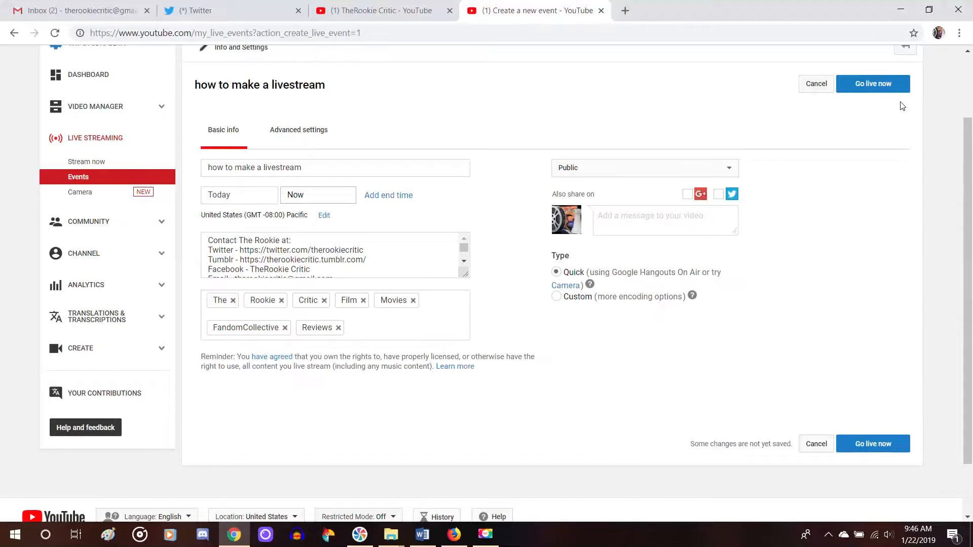
pyautogui.moveTo(855, 150)
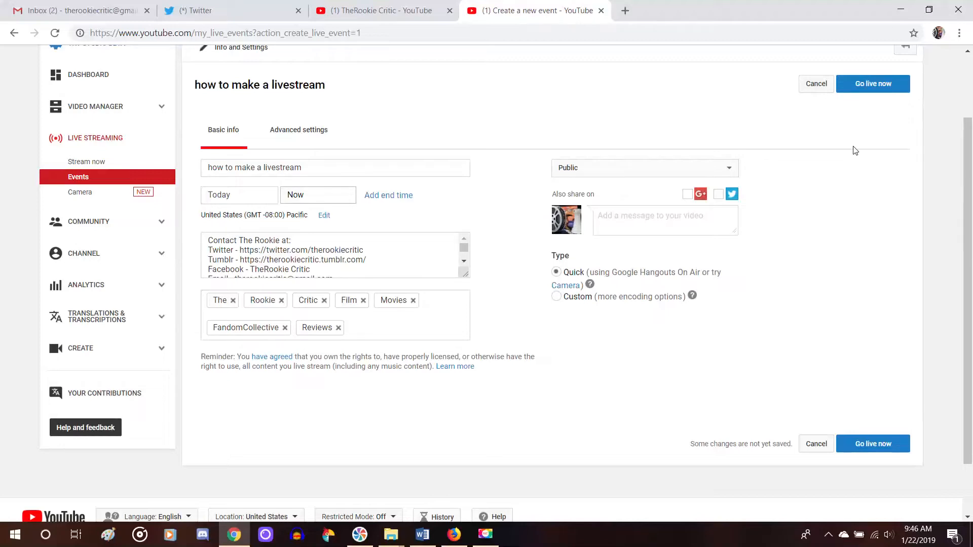
pyautogui.moveTo(885, 112)
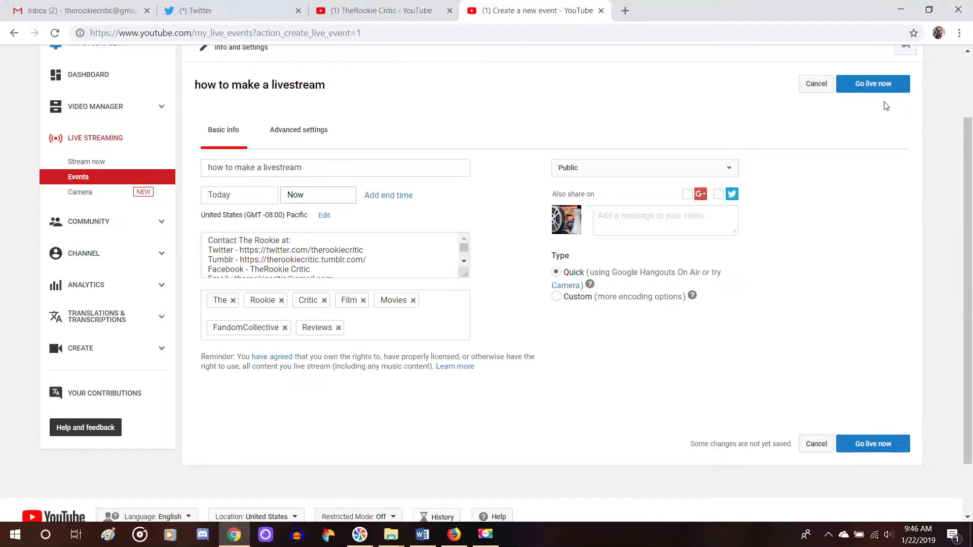
pyautogui.click(872, 84)
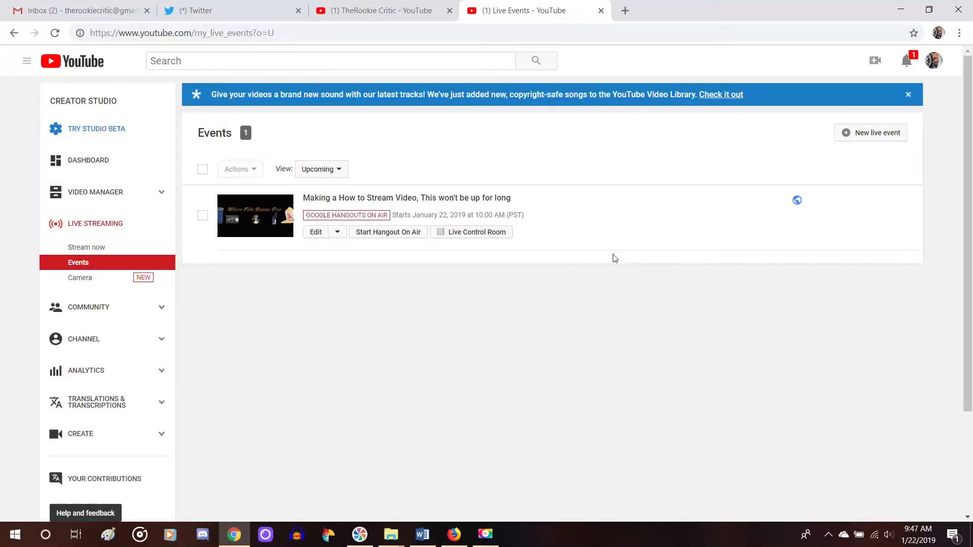
pyautogui.moveTo(270, 256)
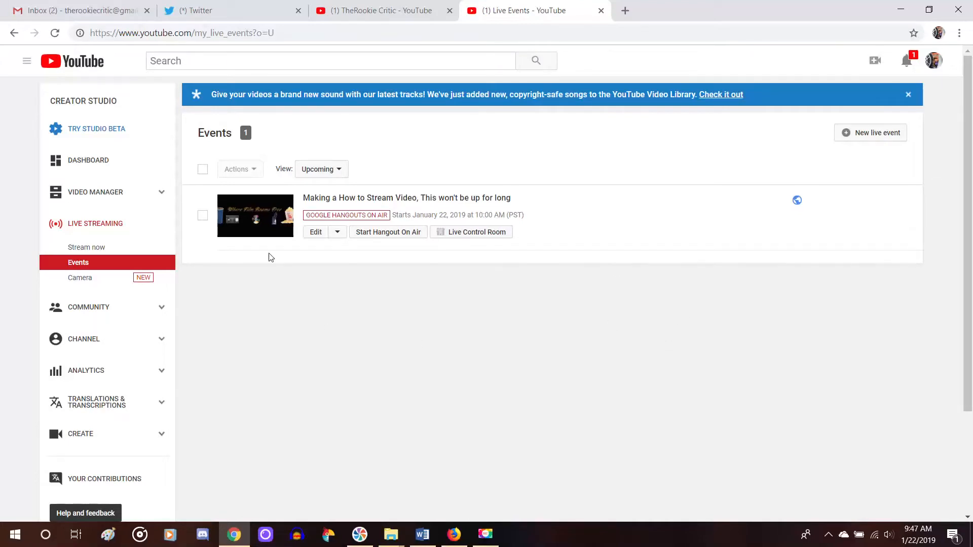
pyautogui.moveTo(301, 316)
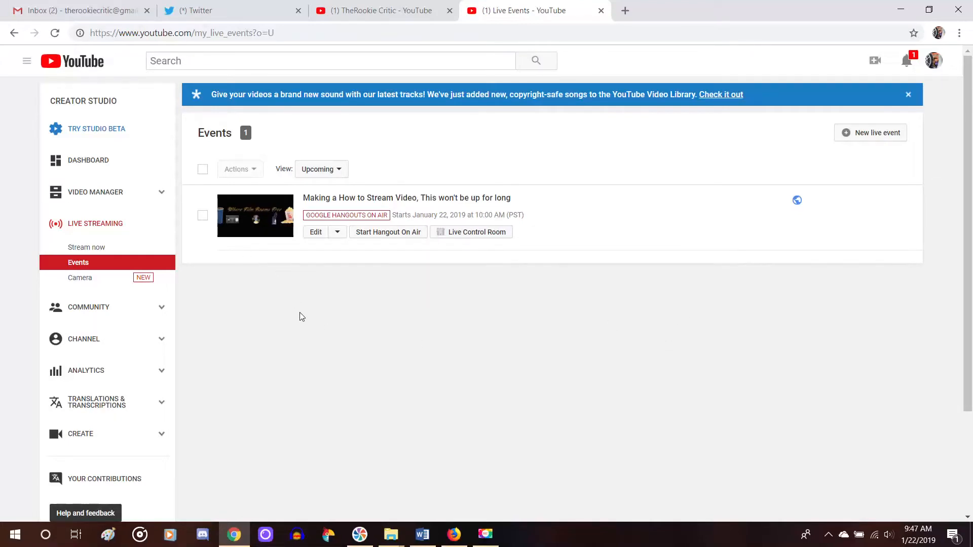
pyautogui.moveTo(344, 242)
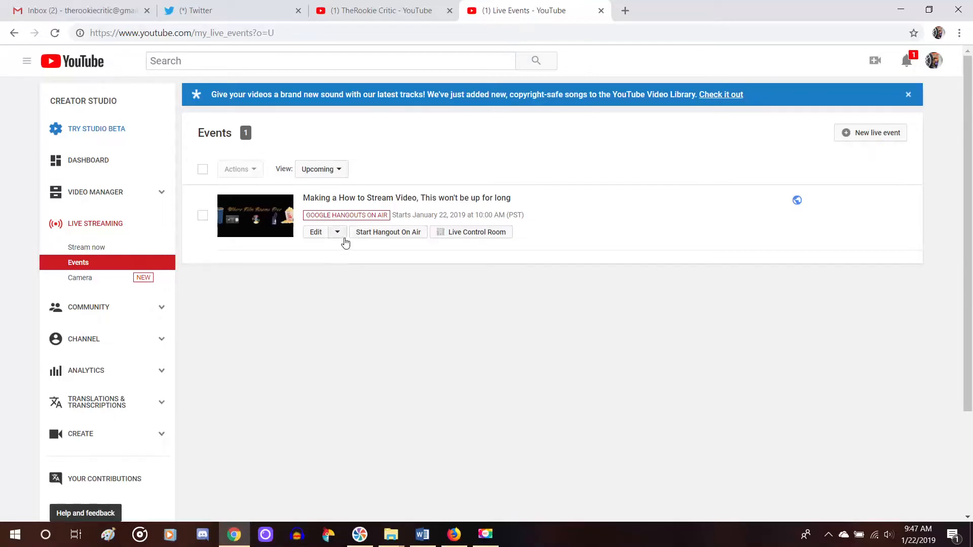
pyautogui.click(337, 231)
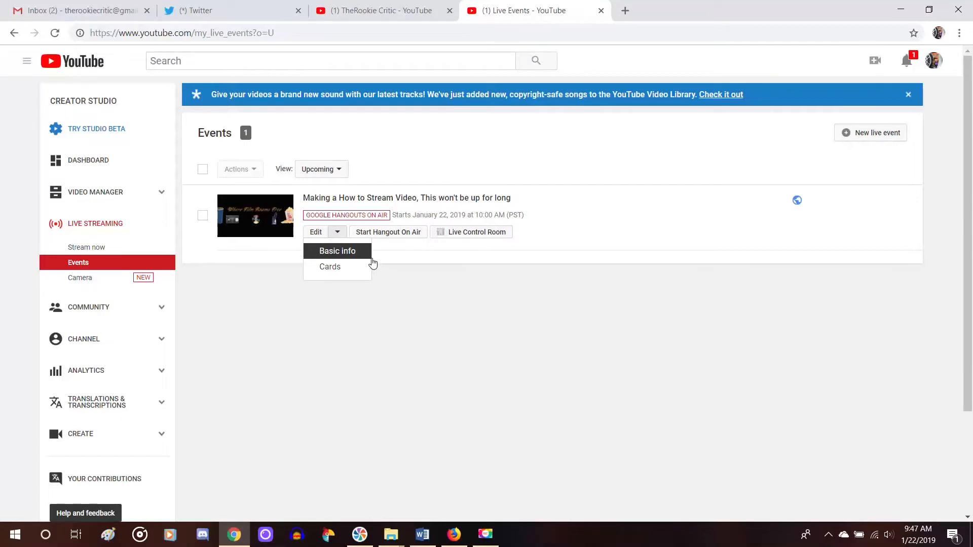
pyautogui.moveTo(412, 288)
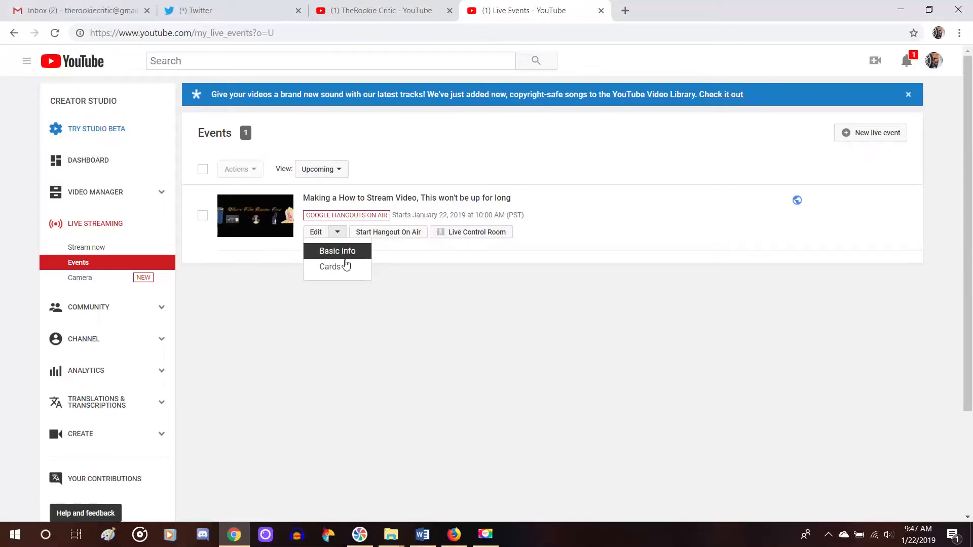
pyautogui.click(398, 309)
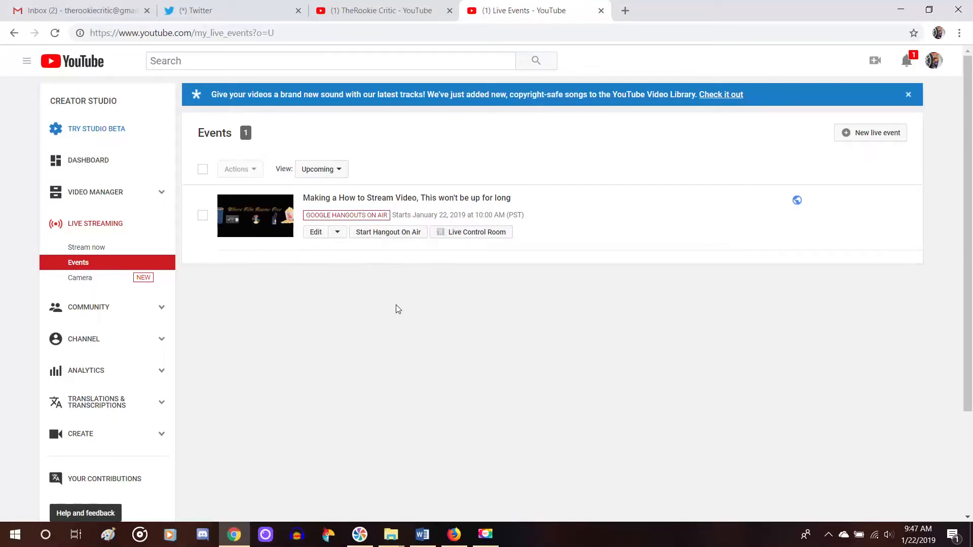
pyautogui.moveTo(385, 241)
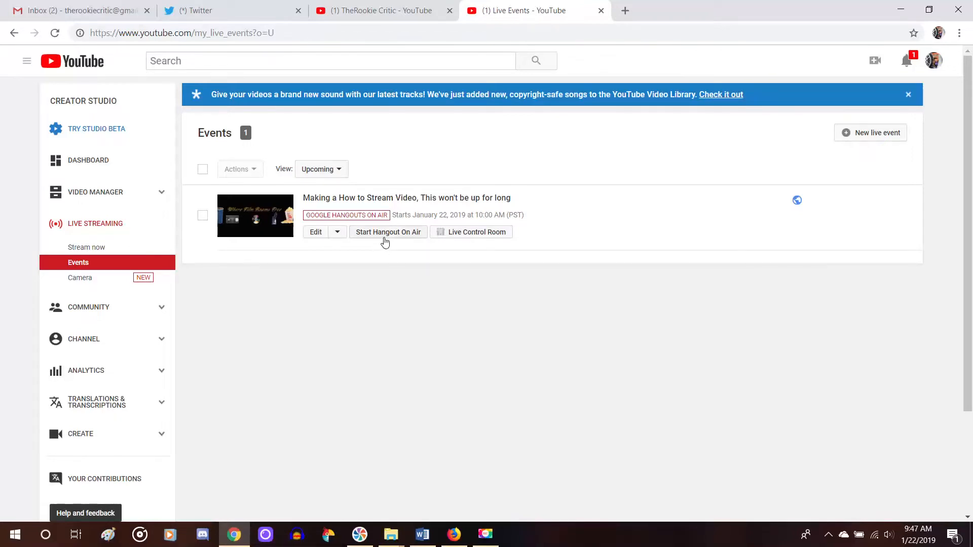
pyautogui.moveTo(366, 253)
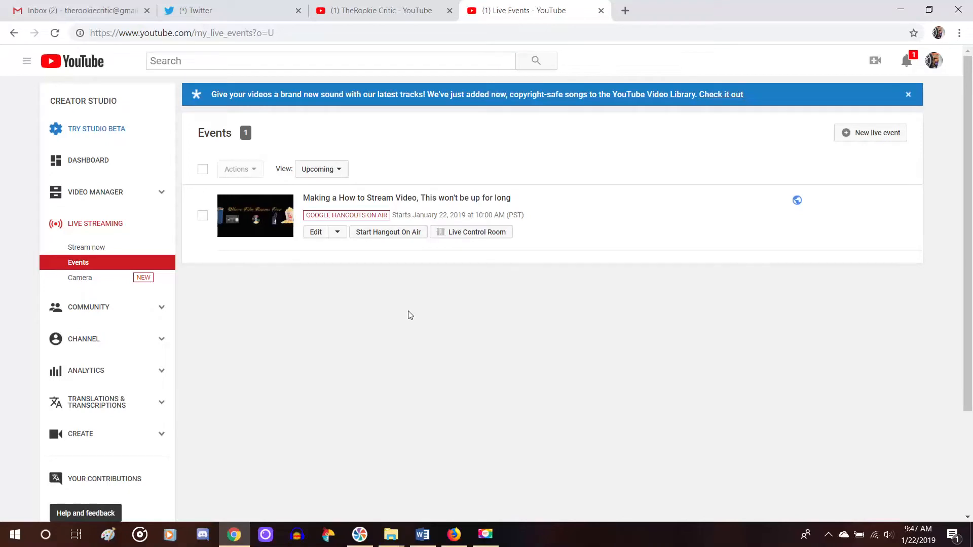
pyautogui.moveTo(460, 343)
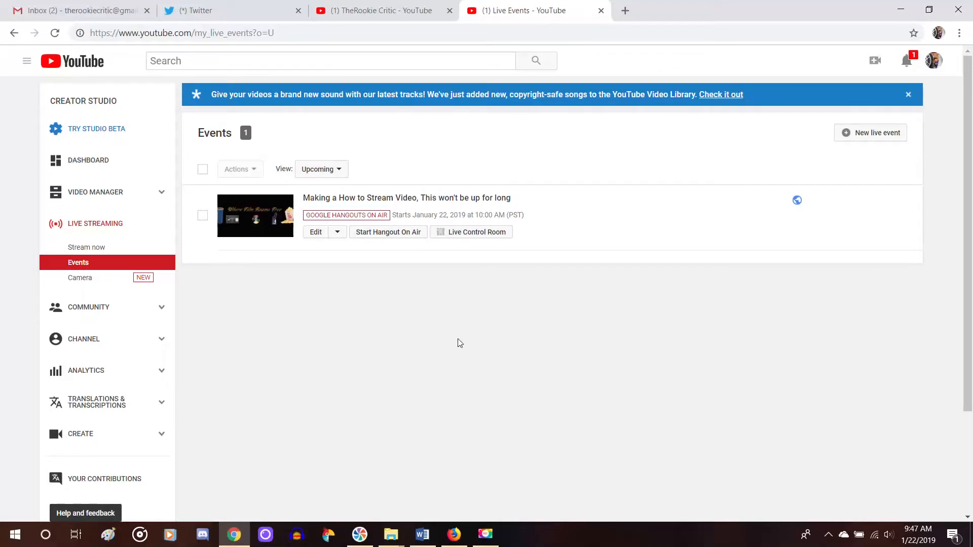
pyautogui.moveTo(413, 378)
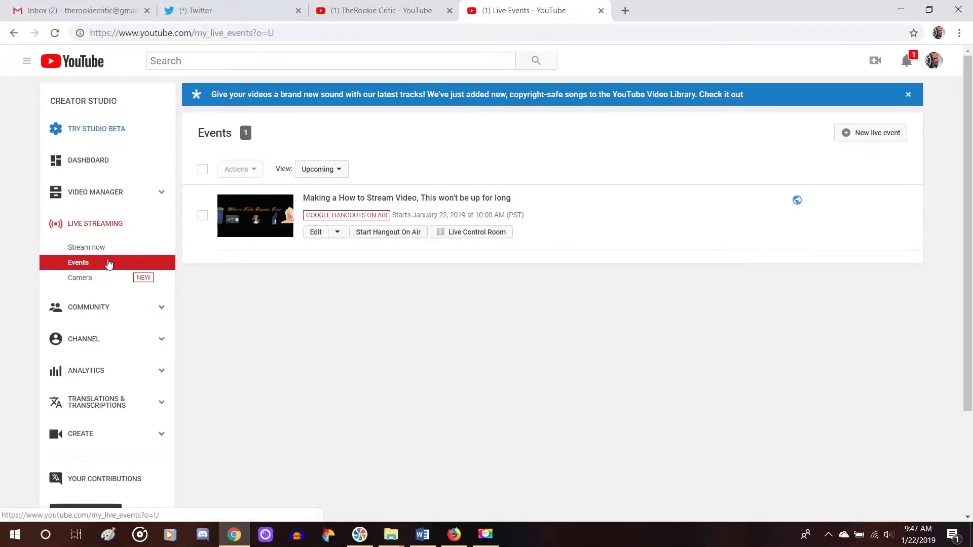
pyautogui.moveTo(264, 274)
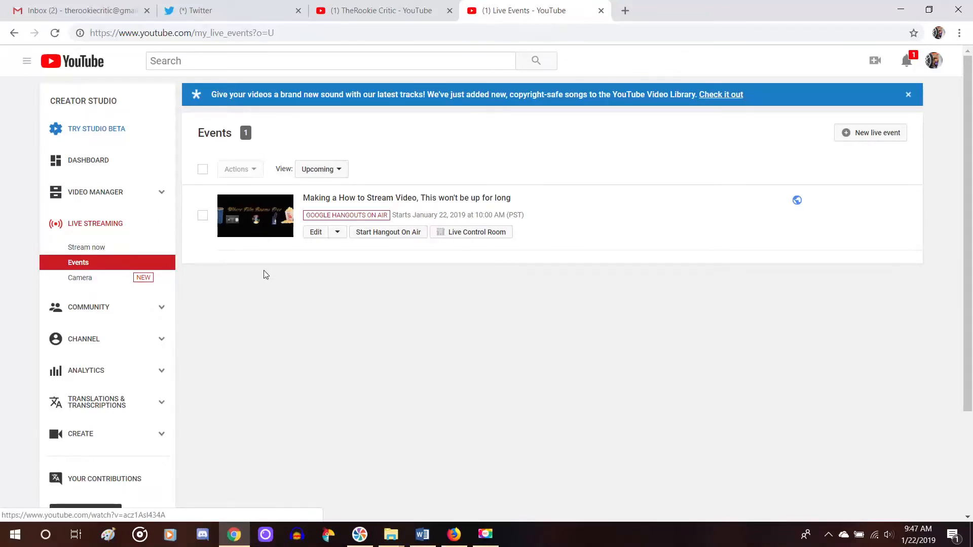
pyautogui.moveTo(385, 323)
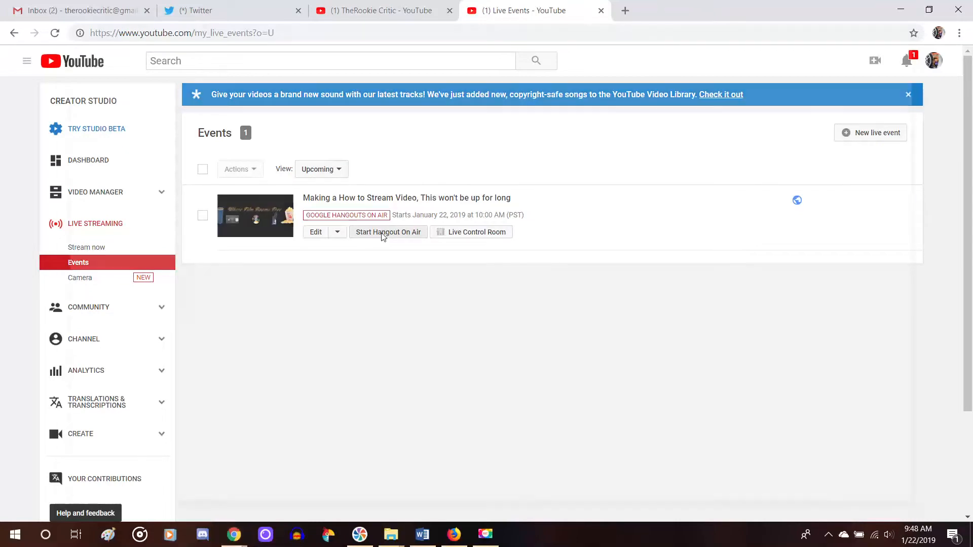
pyautogui.click(388, 231)
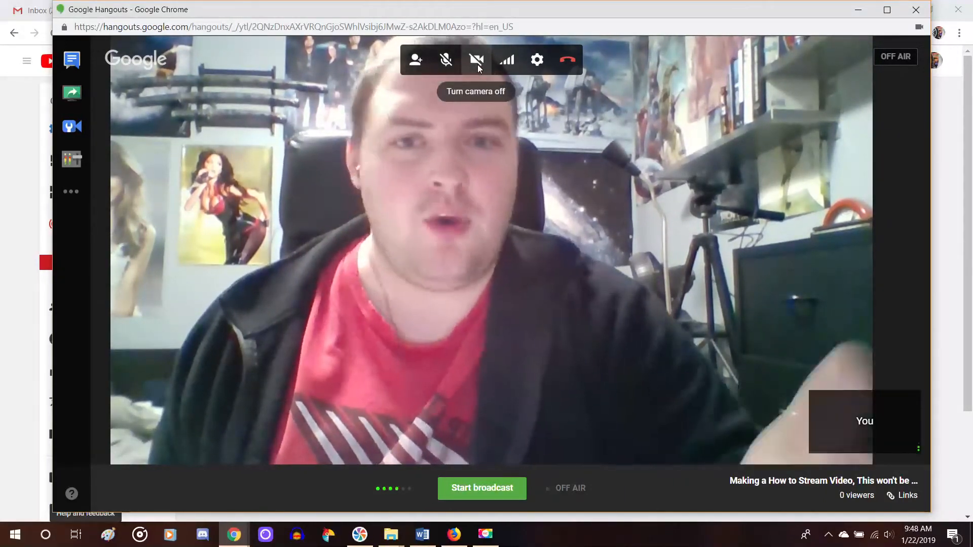
# - Turn off the webcam in the broadcast room so the profile picture shows instead
pyautogui.click(475, 60)
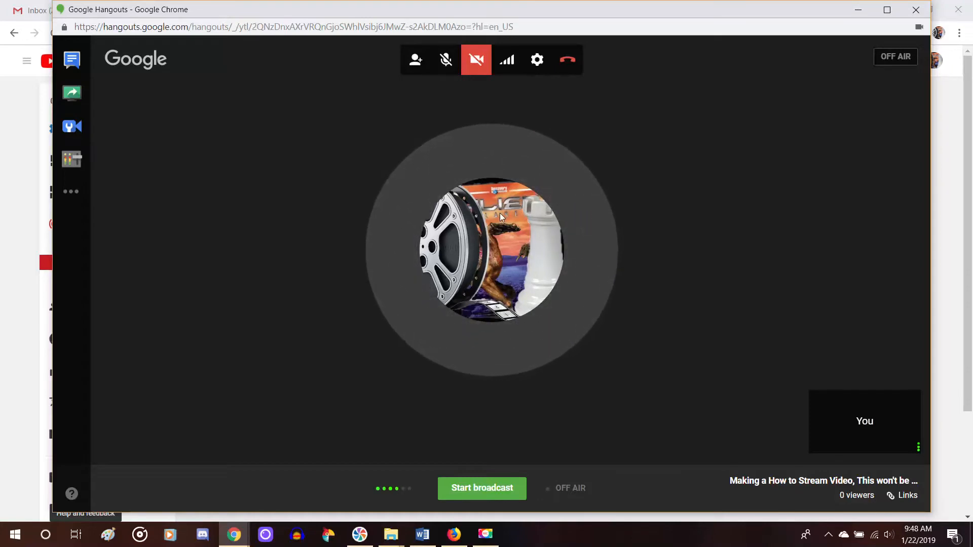
pyautogui.moveTo(532, 179)
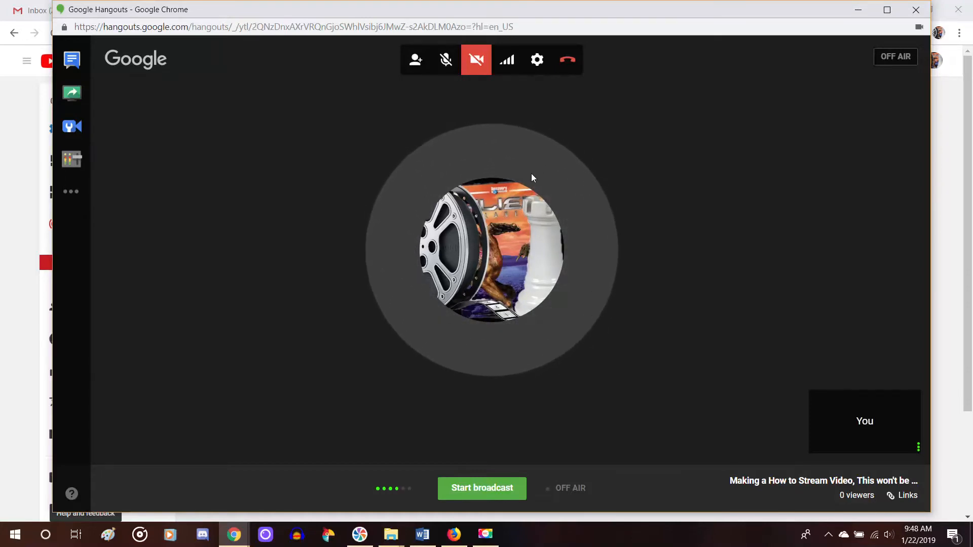
pyautogui.moveTo(524, 272)
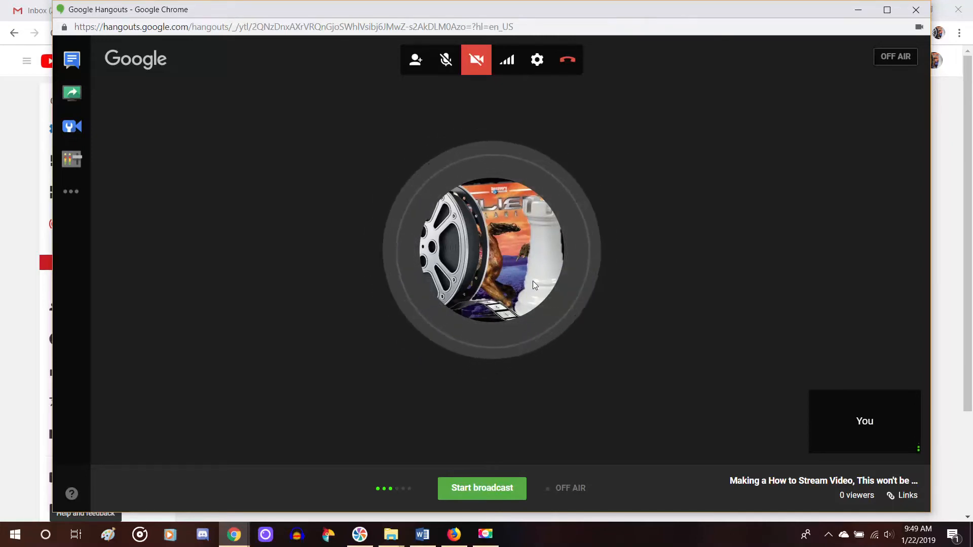
pyautogui.moveTo(560, 267)
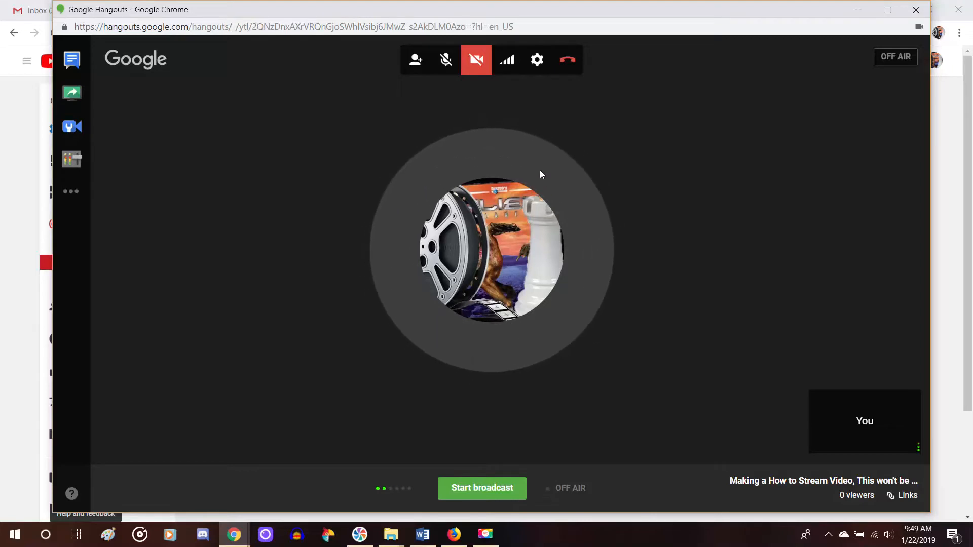
pyautogui.moveTo(418, 340)
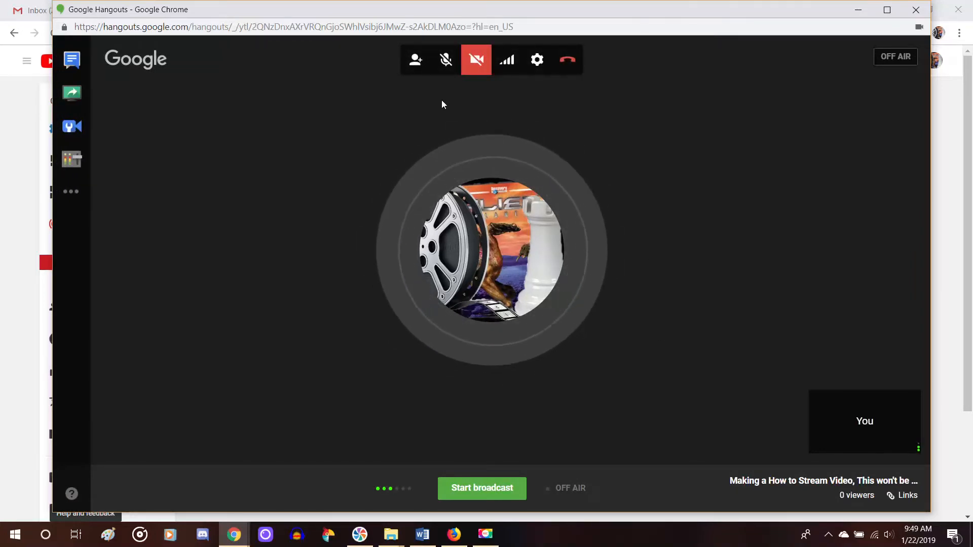
pyautogui.moveTo(415, 60)
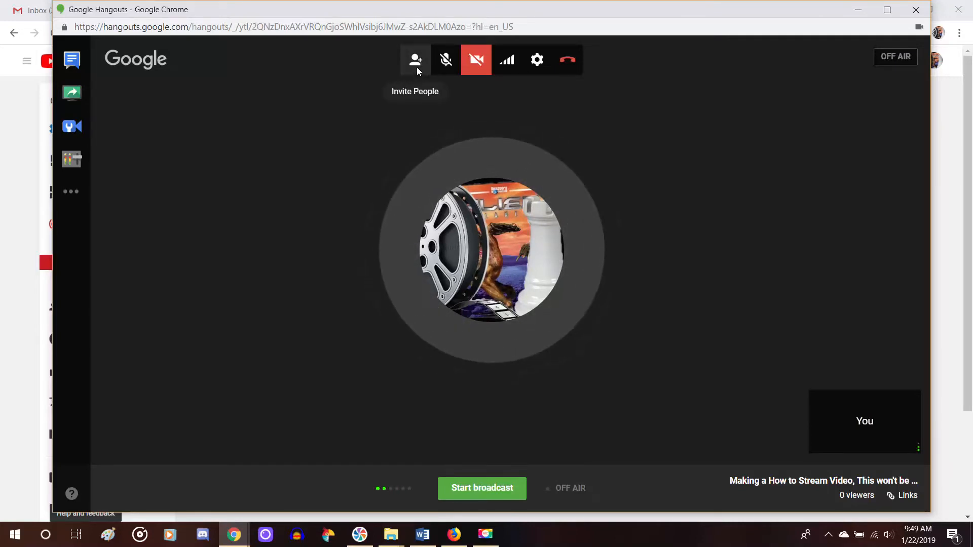
pyautogui.moveTo(445, 60)
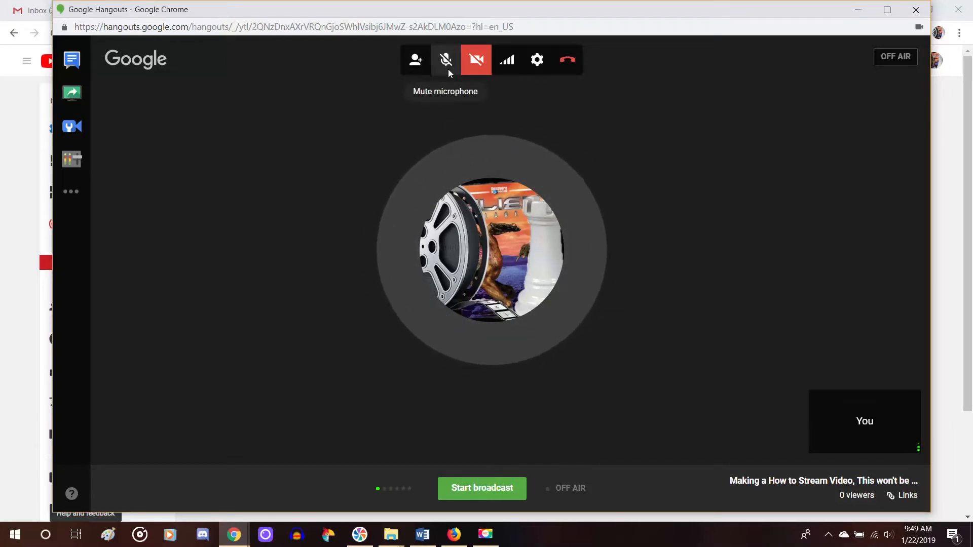
pyautogui.moveTo(473, 96)
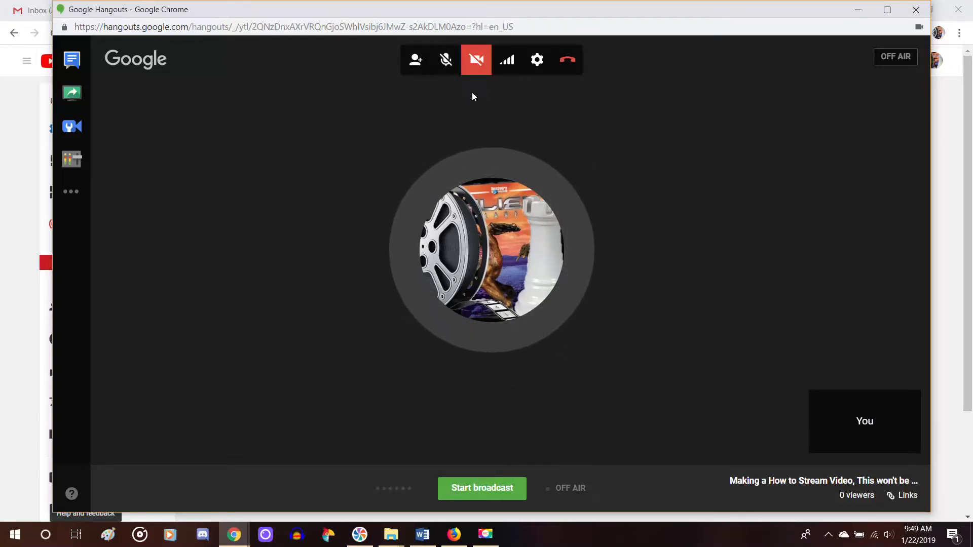
pyautogui.moveTo(476, 60)
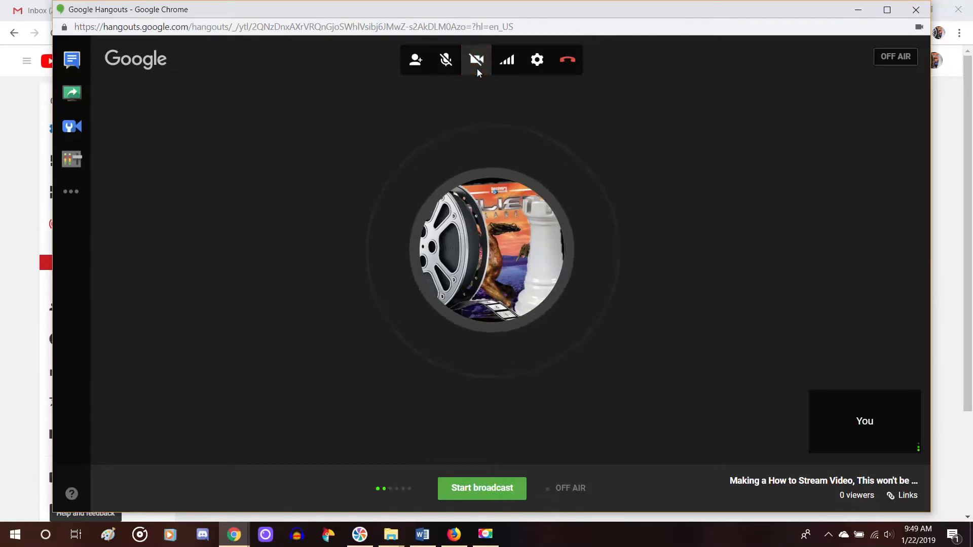
pyautogui.click(477, 60)
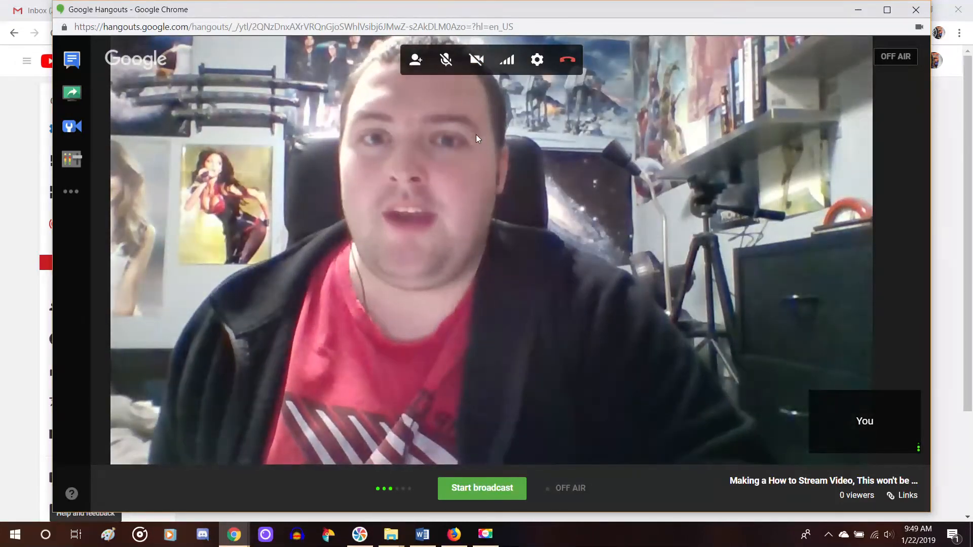
pyautogui.moveTo(476, 59)
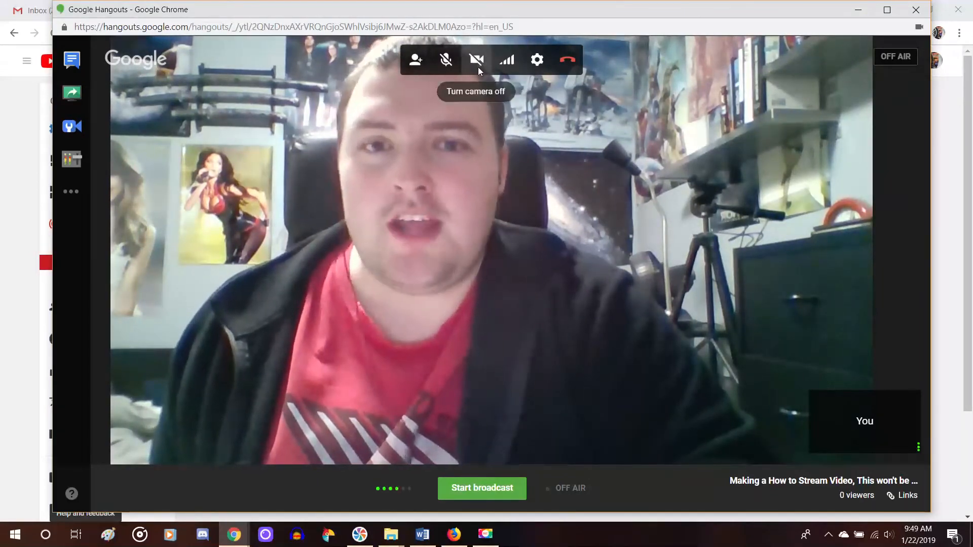
pyautogui.click(476, 59)
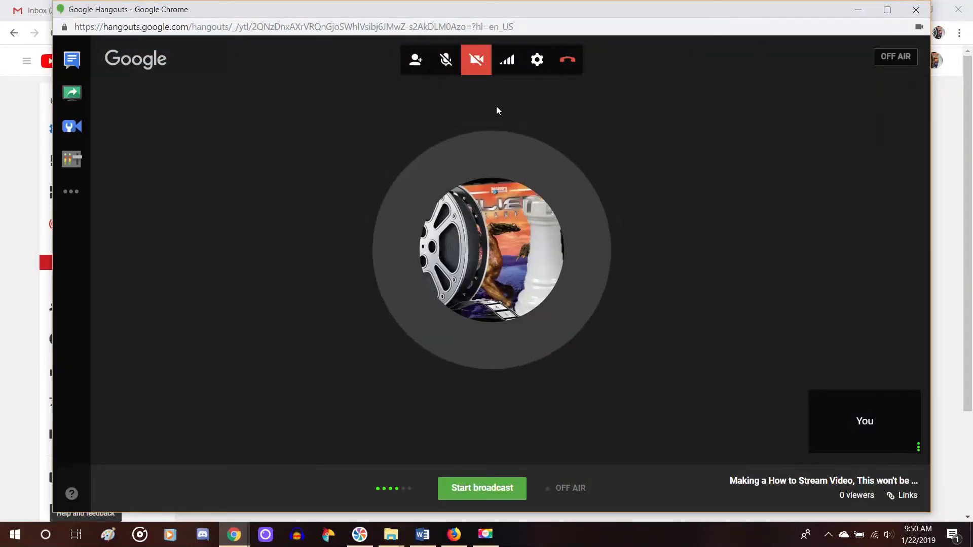
pyautogui.moveTo(507, 60)
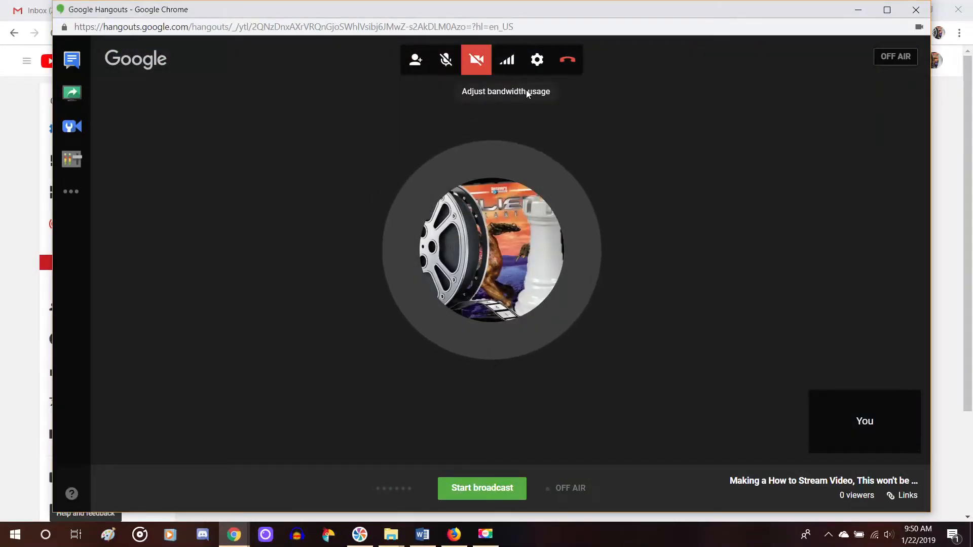
pyautogui.moveTo(536, 60)
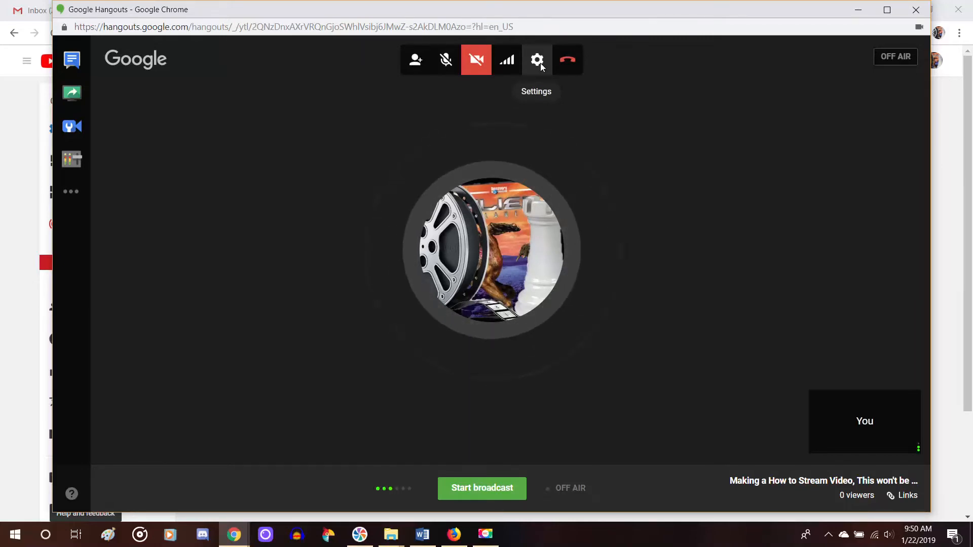
pyautogui.moveTo(598, 138)
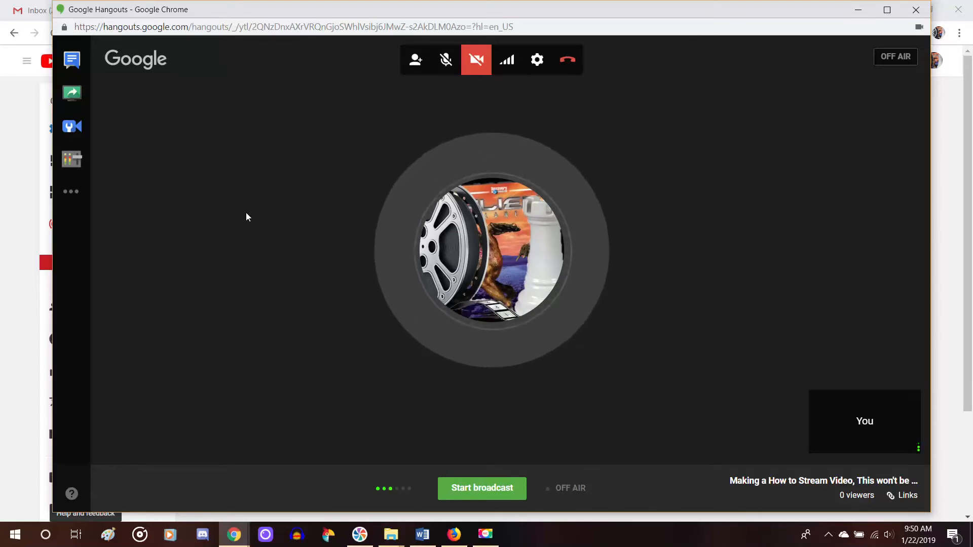
pyautogui.moveTo(115, 184)
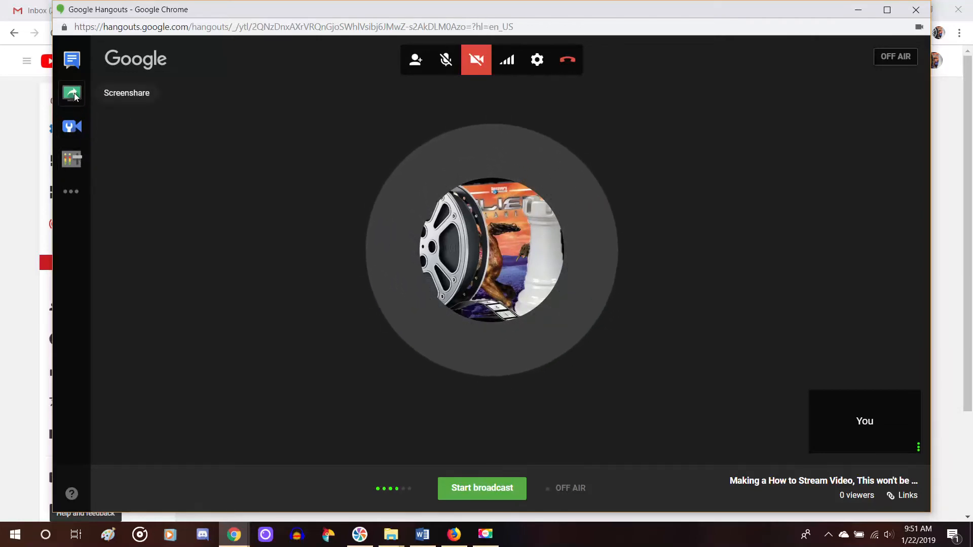
pyautogui.click(71, 59)
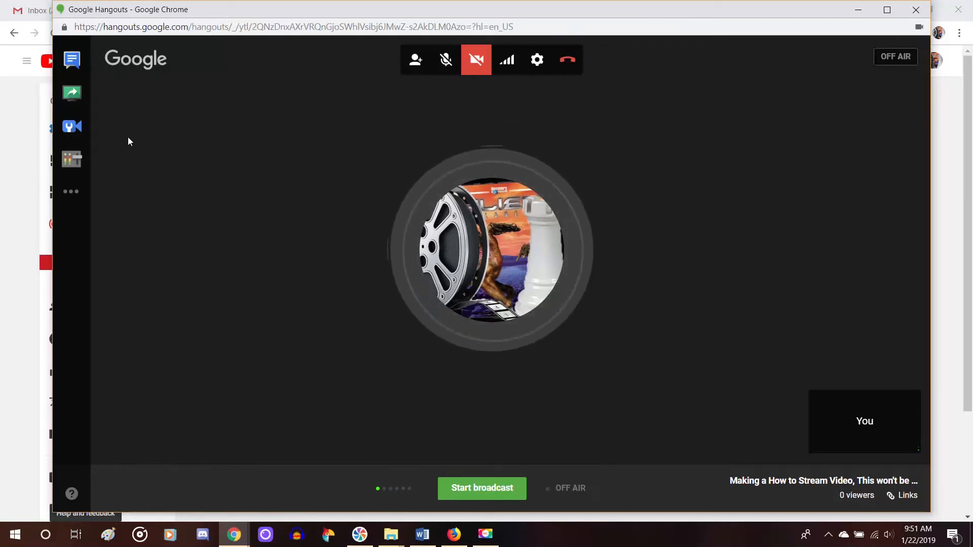
pyautogui.moveTo(124, 199)
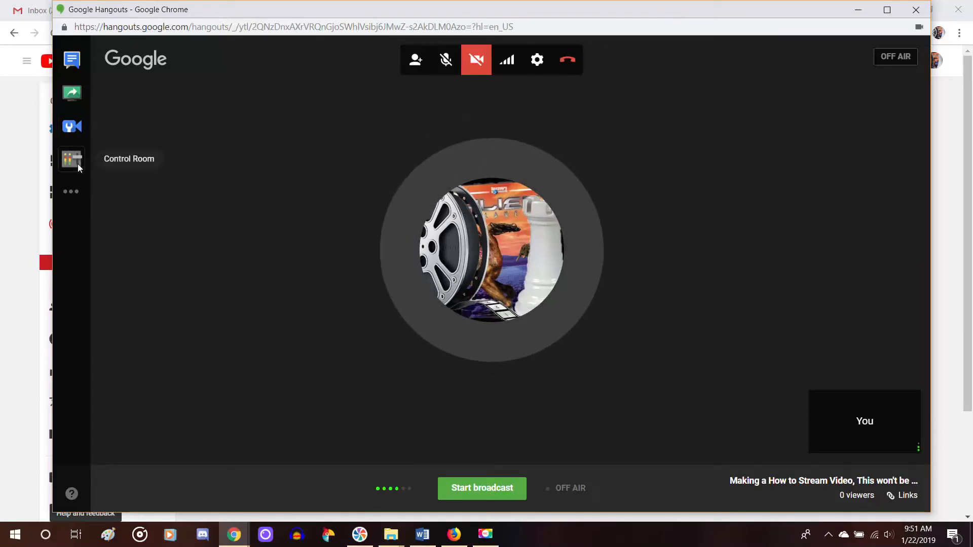
# - Show the Control Room panel with TheRookie Critic's mic, camera and volume settings
pyautogui.click(71, 159)
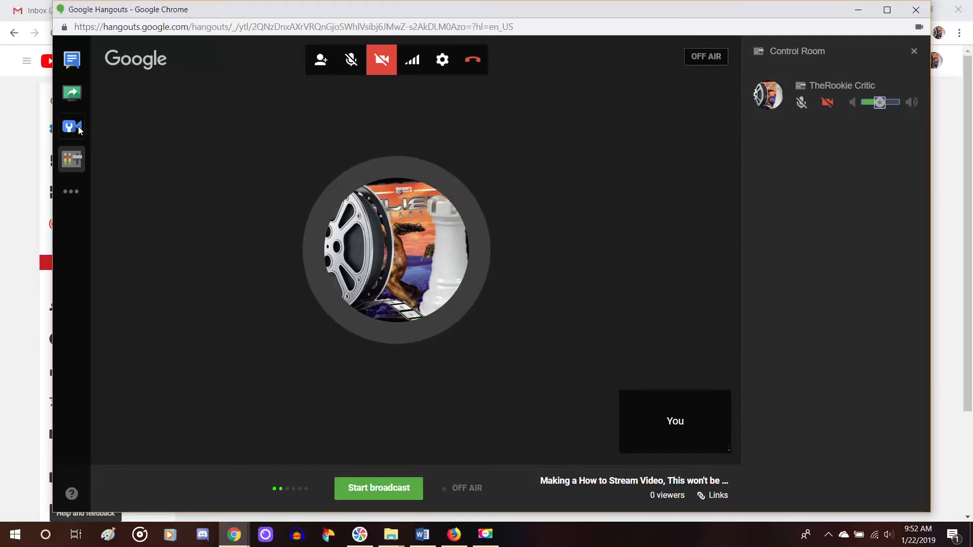
# - Close the Control Room panel, leaving only the off-air hangout room
pyautogui.click(71, 125)
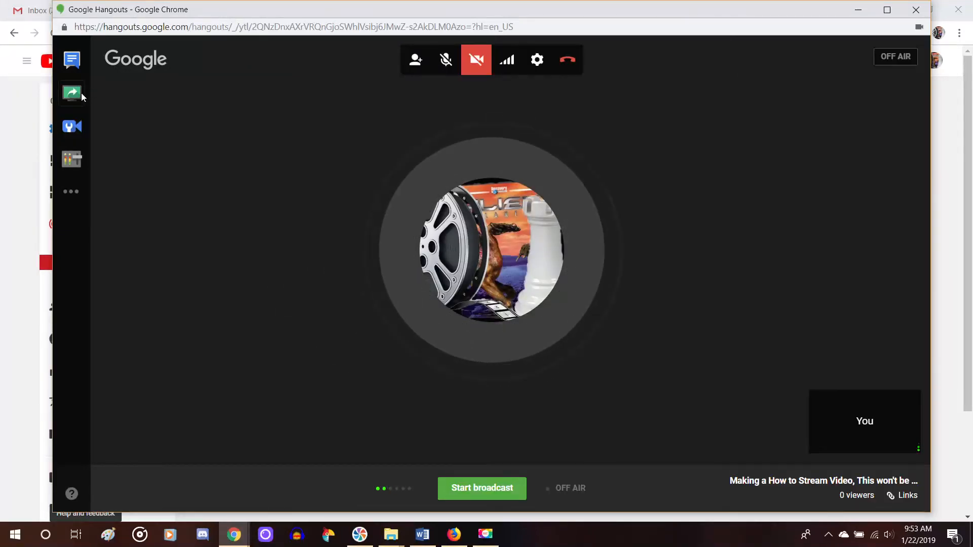
# - Share the entire screen with the hangout via Screenshare
pyautogui.click(71, 93)
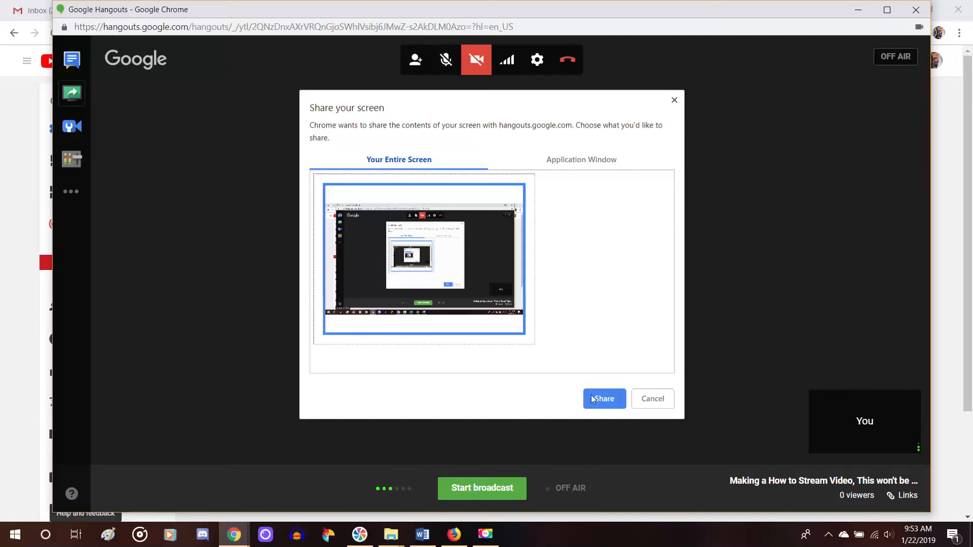
pyautogui.click(603, 398)
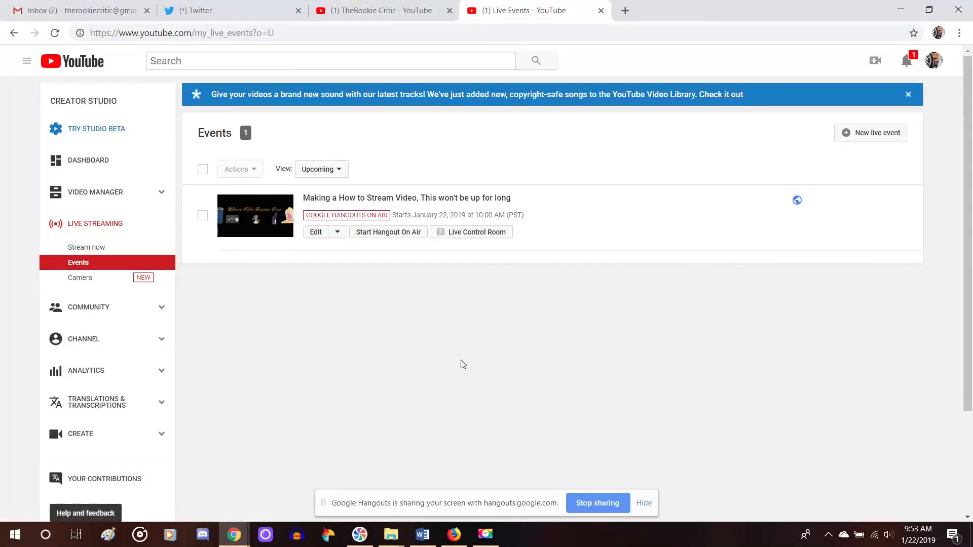
pyautogui.moveTo(560, 304)
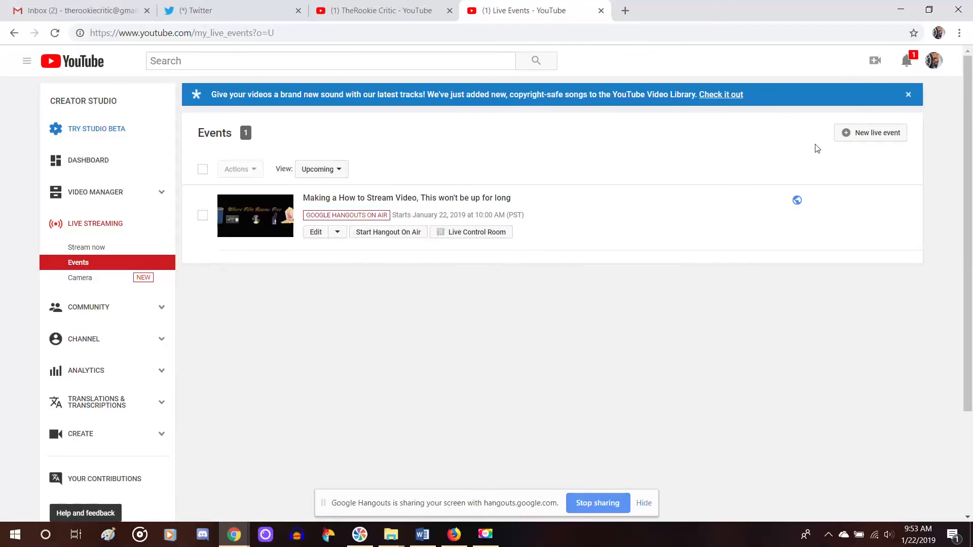
pyautogui.moveTo(671, 270)
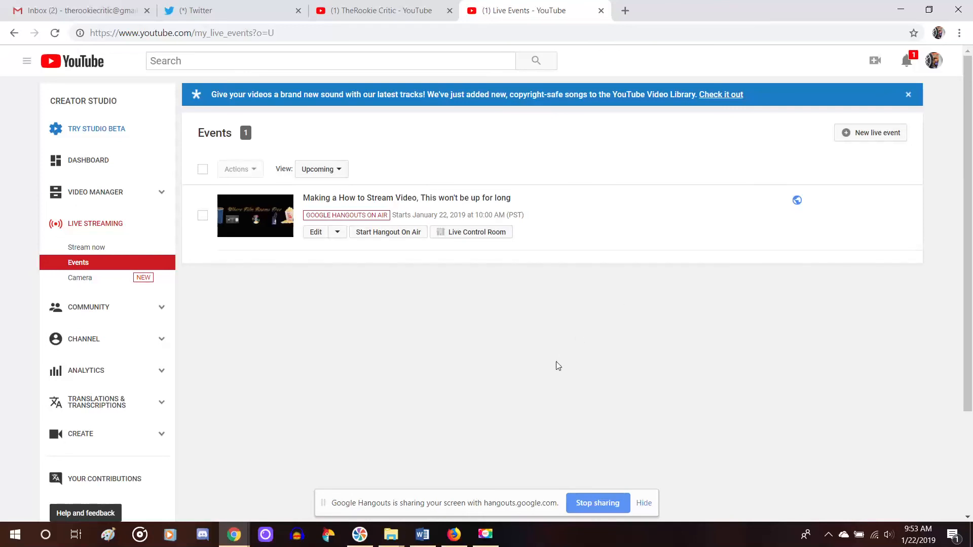
pyautogui.moveTo(439, 419)
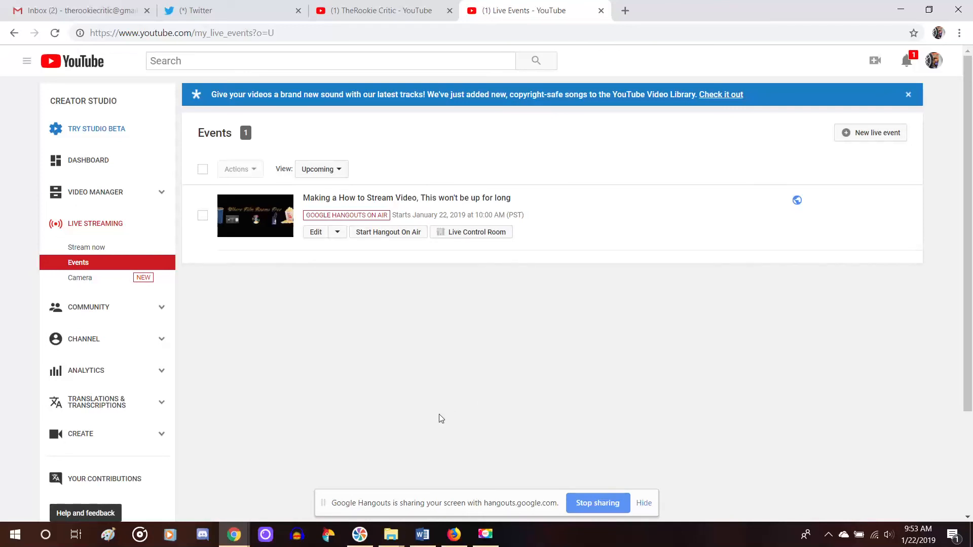
pyautogui.moveTo(282, 458)
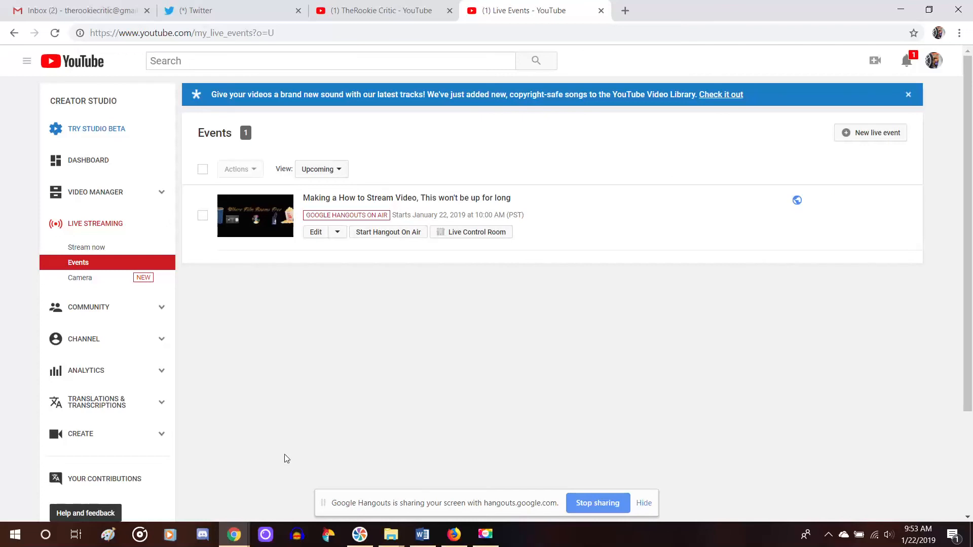
pyautogui.moveTo(431, 409)
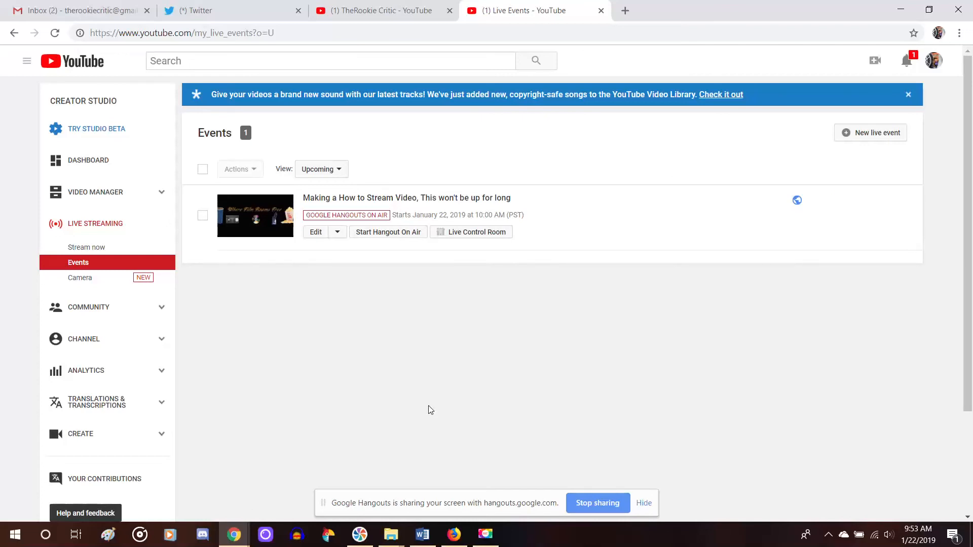
pyautogui.moveTo(516, 354)
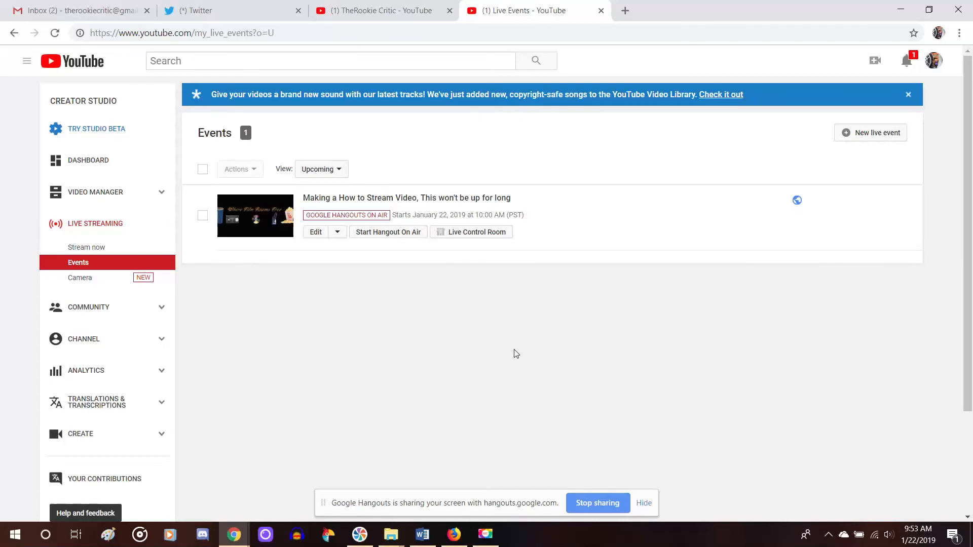
pyautogui.moveTo(528, 342)
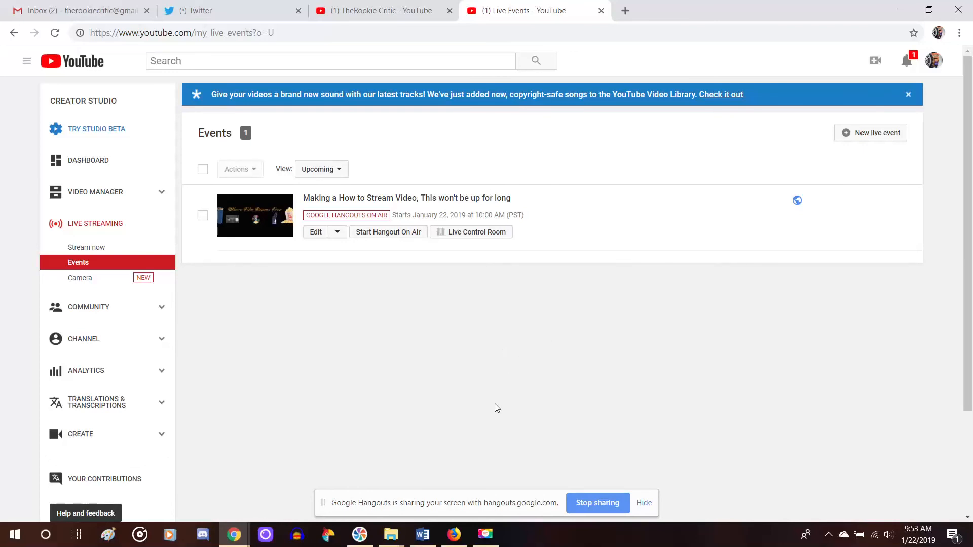
pyautogui.moveTo(506, 371)
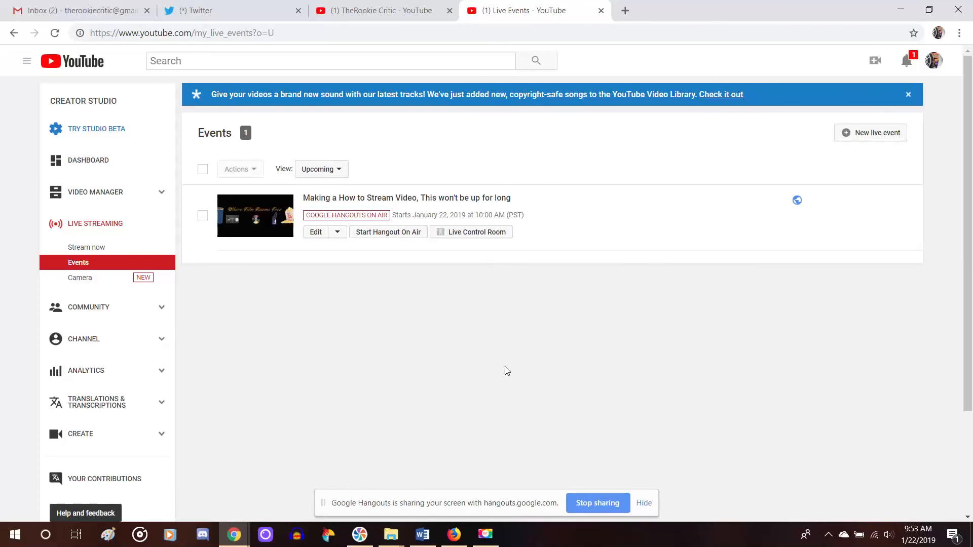
pyautogui.moveTo(486, 364)
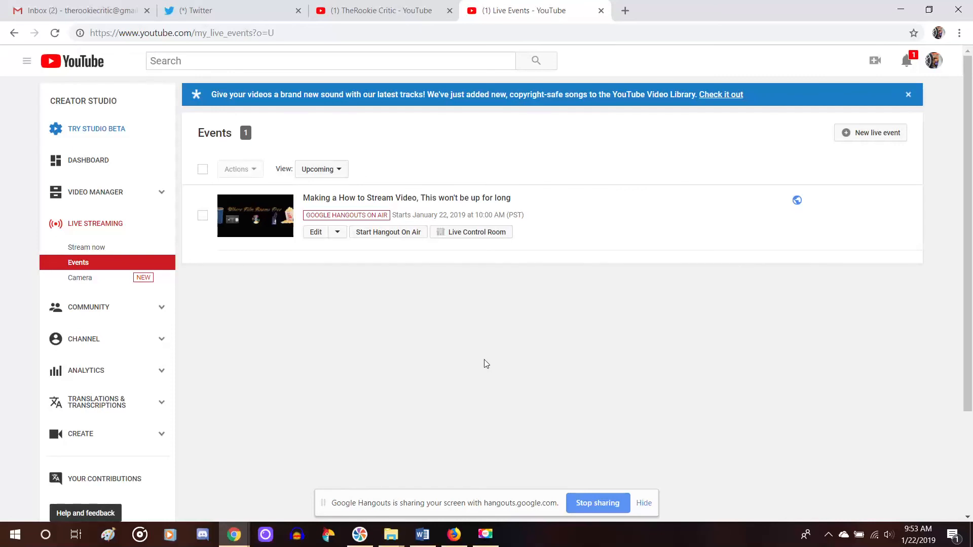
pyautogui.moveTo(394, 401)
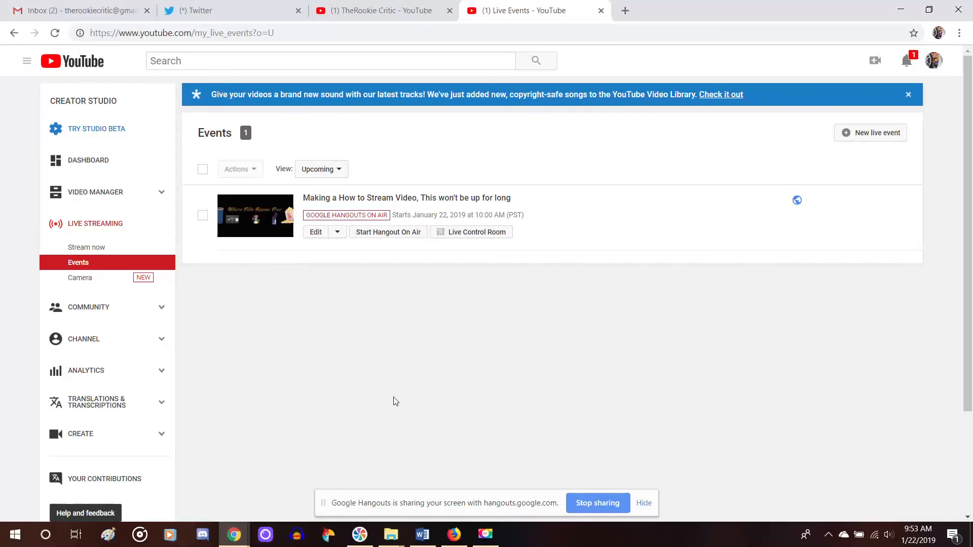
pyautogui.moveTo(381, 420)
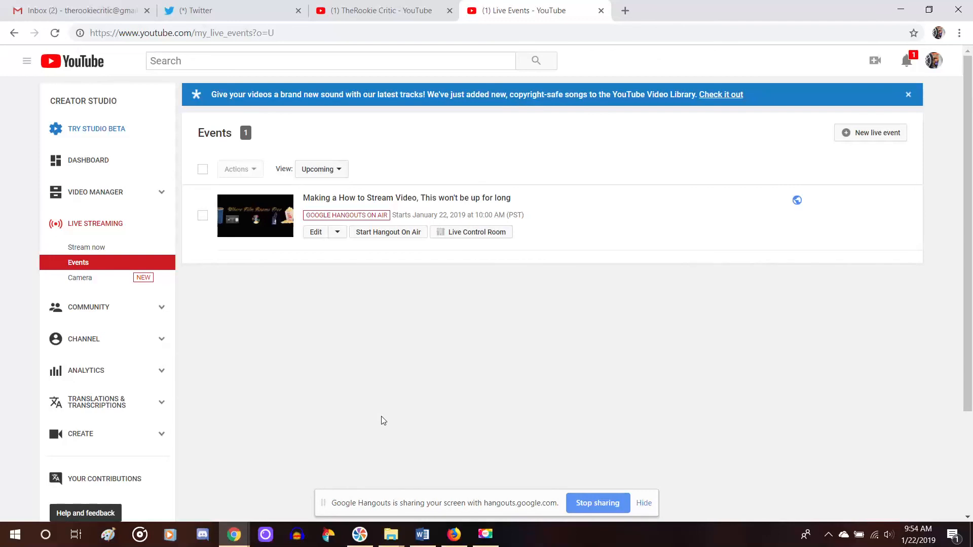
pyautogui.moveTo(426, 377)
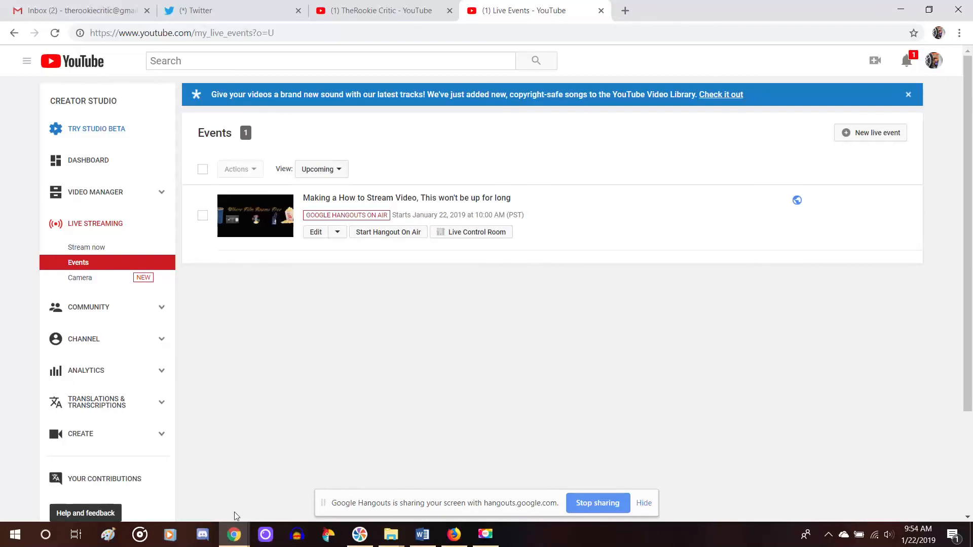
pyautogui.moveTo(530, 443)
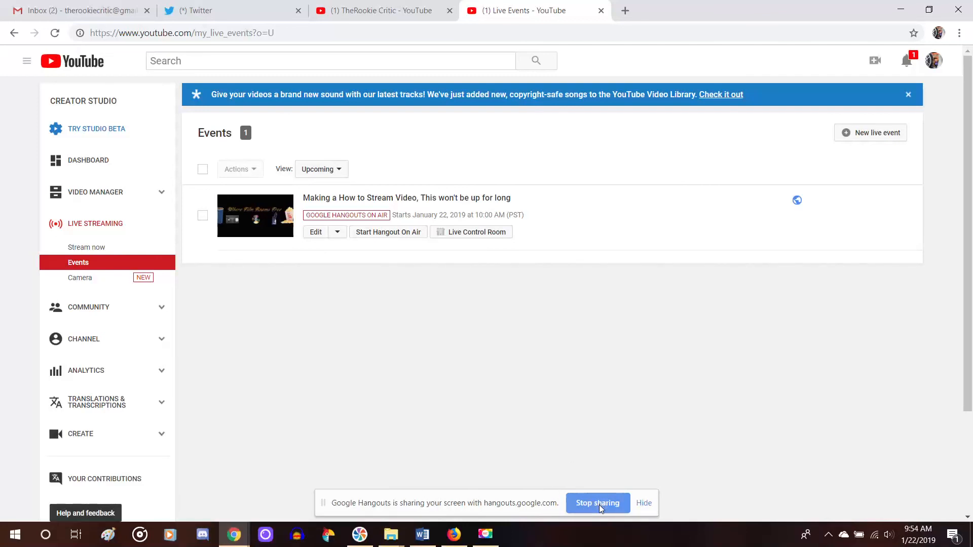
# - Stop screen sharing and bring the Hangouts On Air window back to the front
pyautogui.click(643, 502)
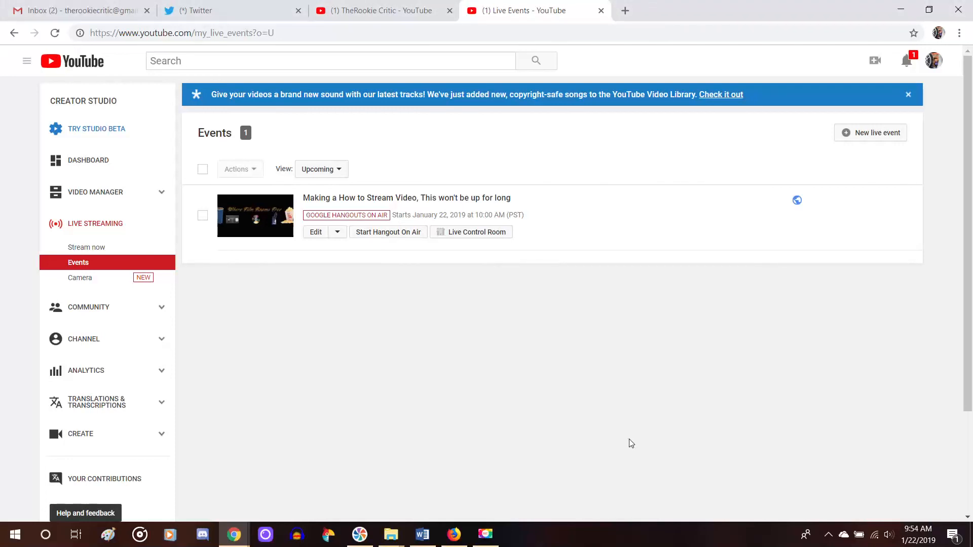
pyautogui.moveTo(263, 493)
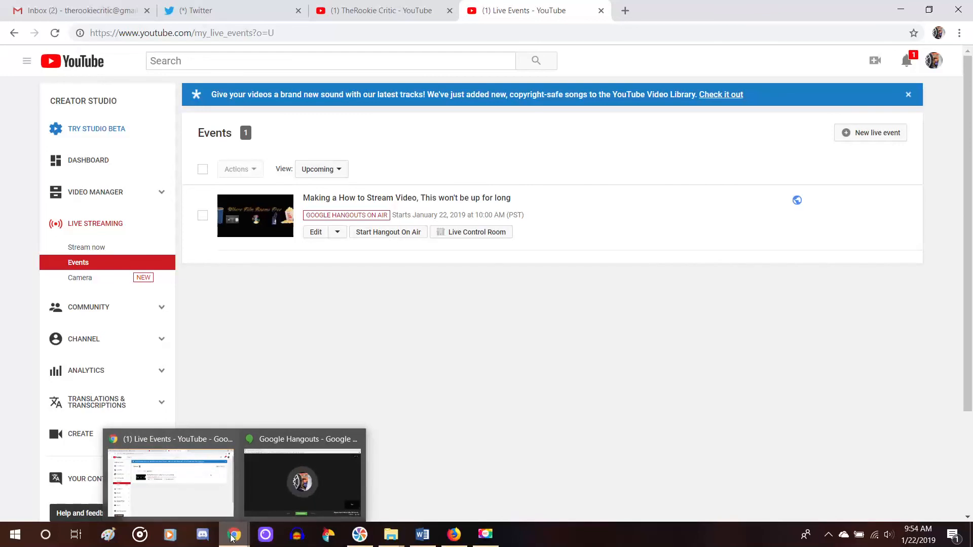
pyautogui.click(302, 480)
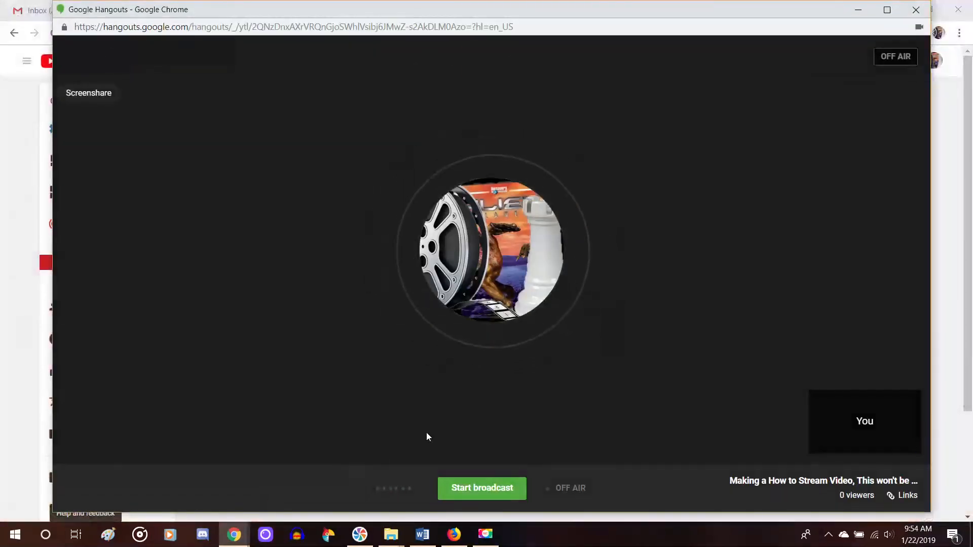